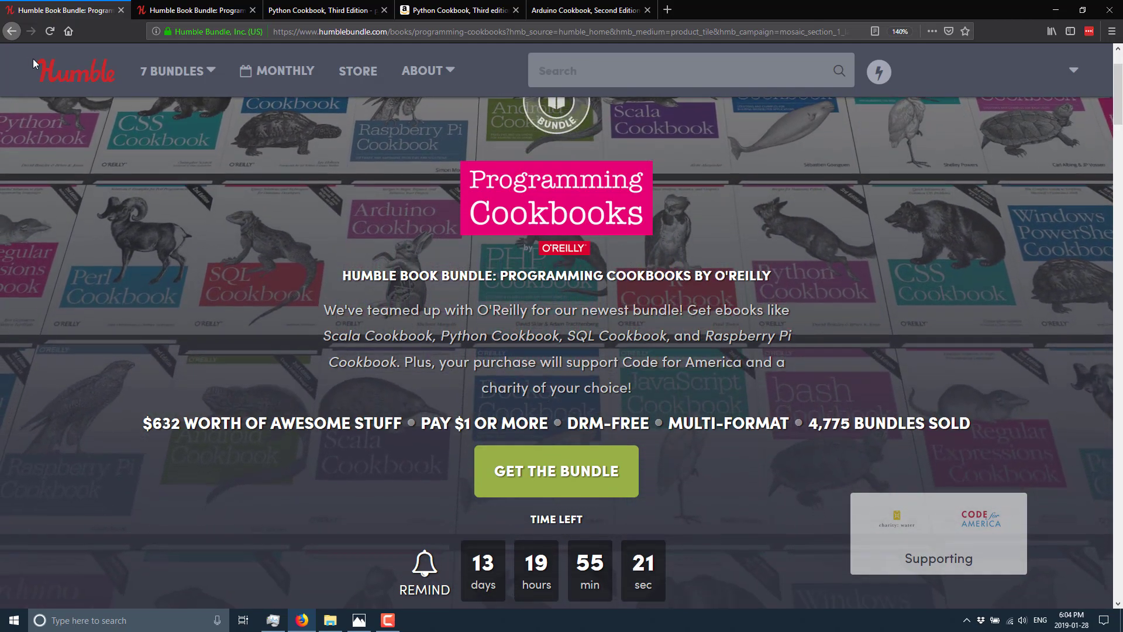
Scroll past the $1 and $8 book tiers to the Code for America and charity: water section
scroll("down", 3)
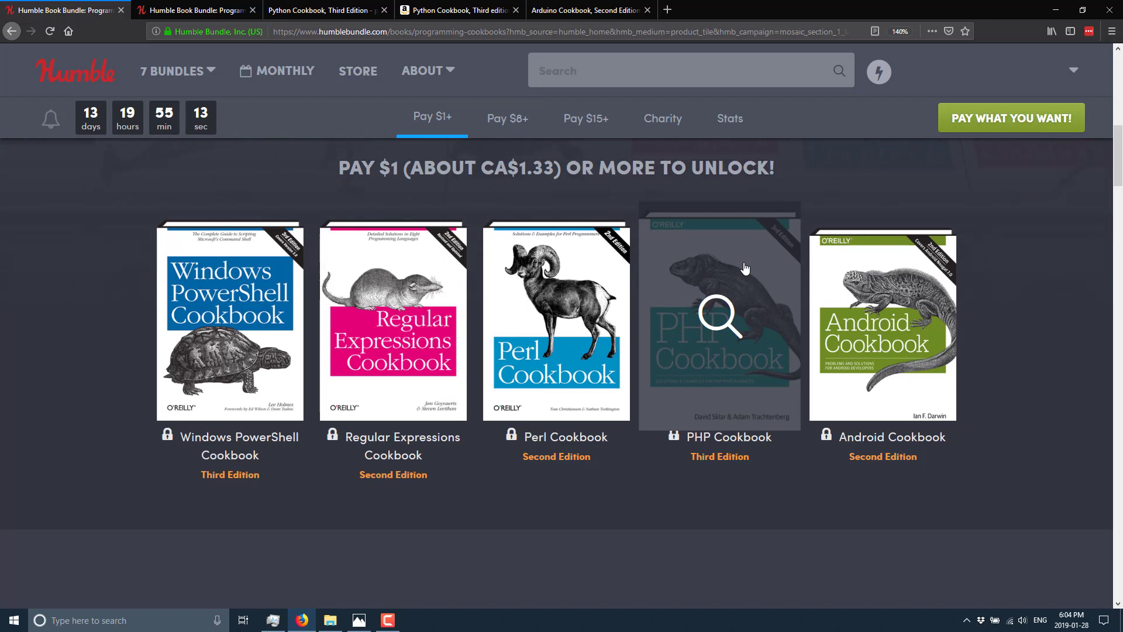
mouse_move(134, 290)
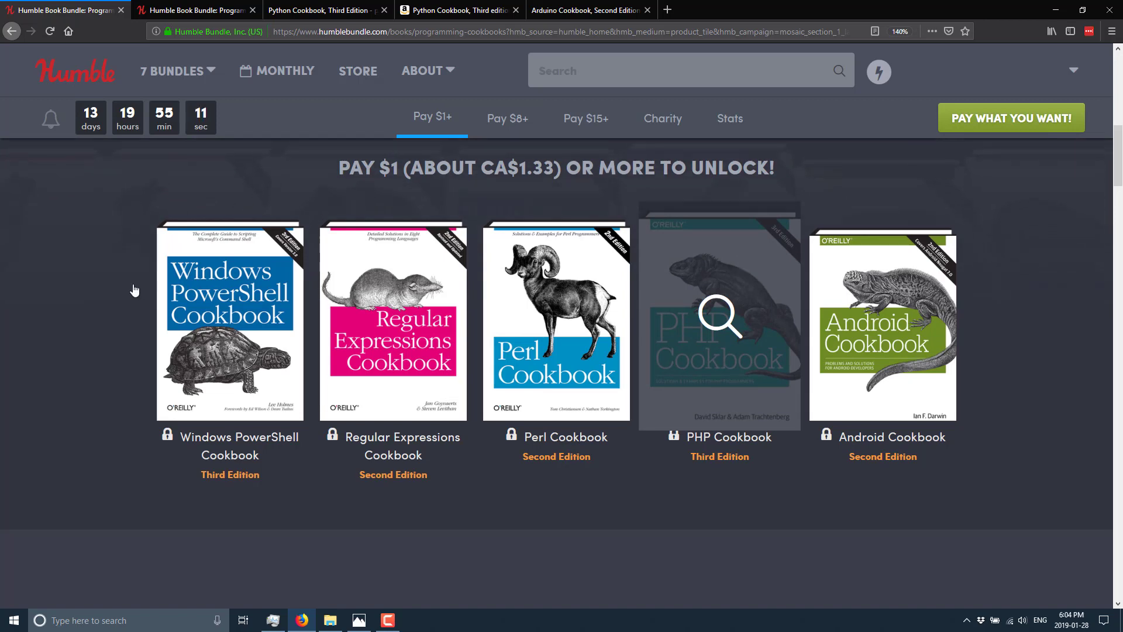
scroll("down", 3)
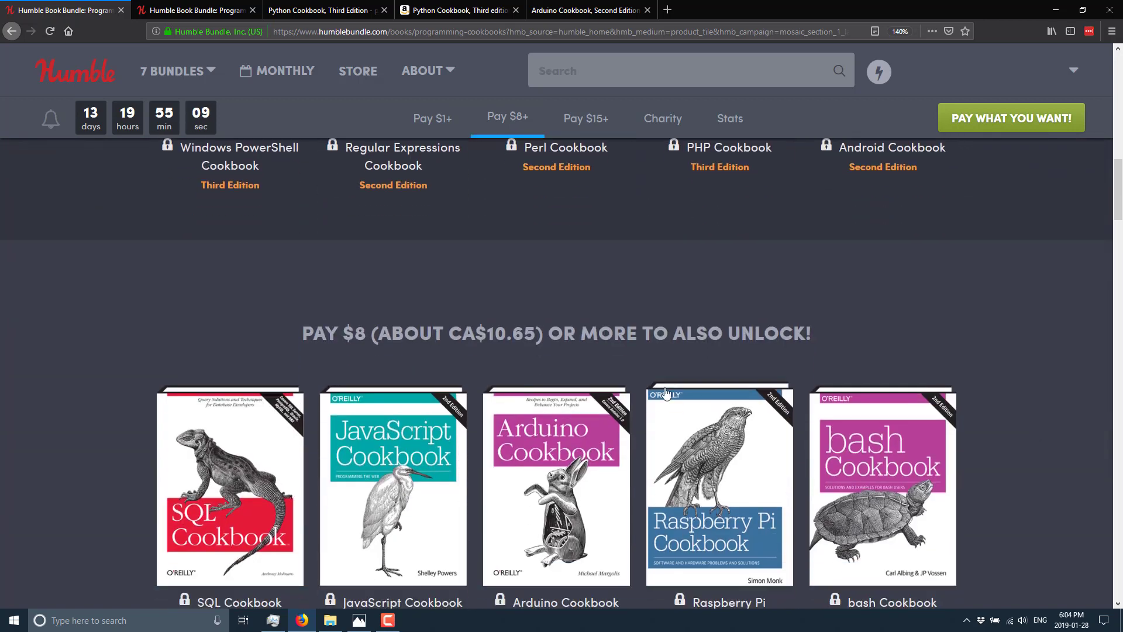
scroll("down", 3)
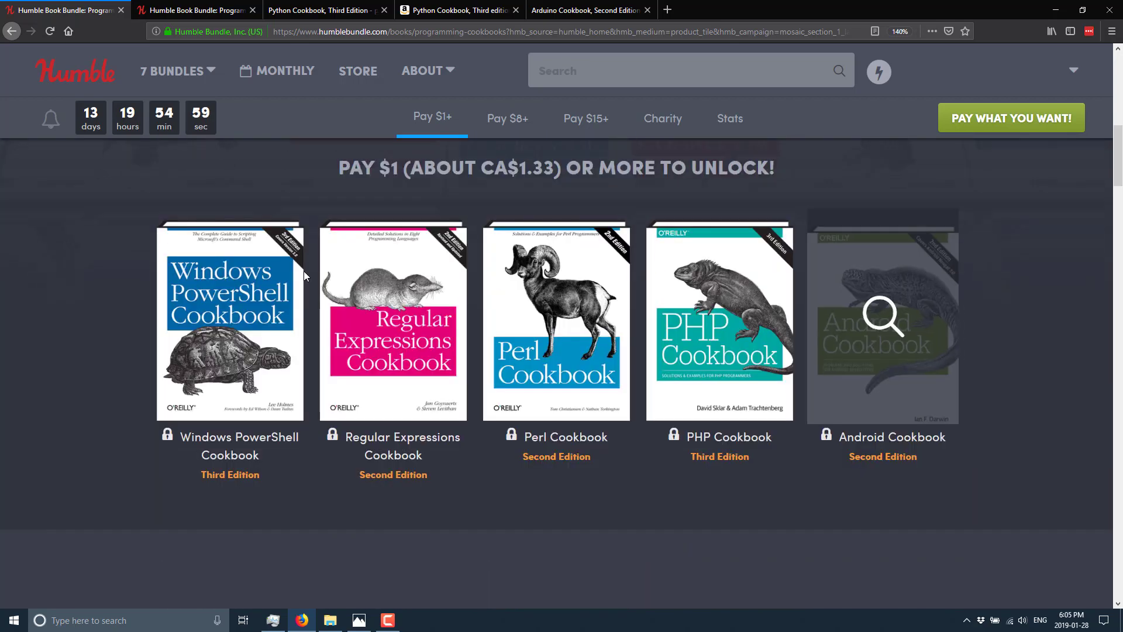
left_click(506, 118)
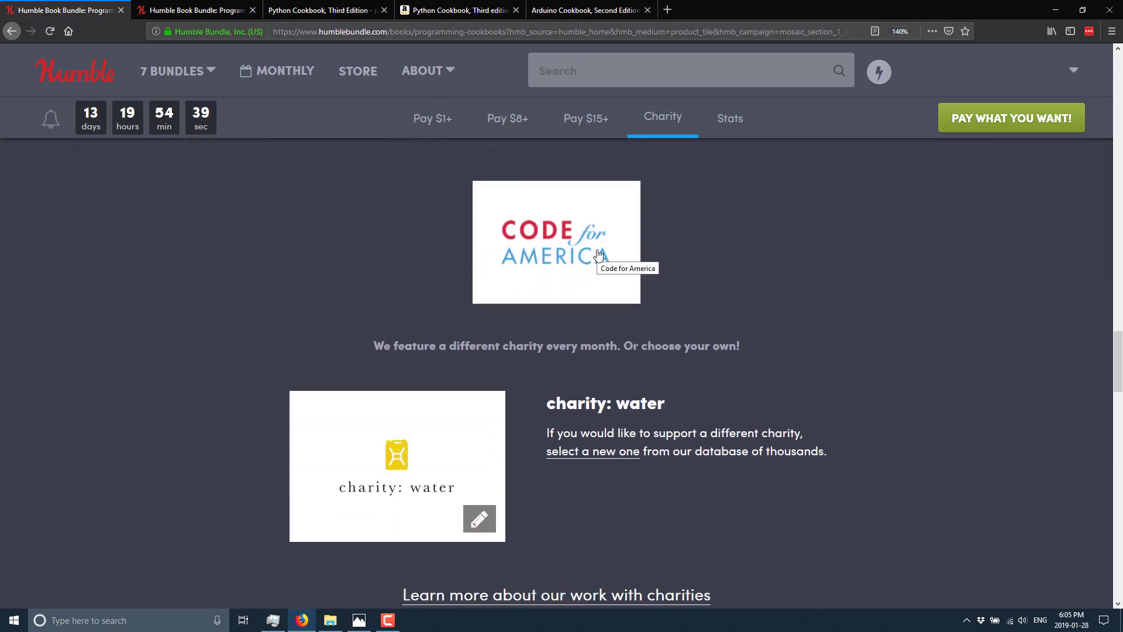
mouse_move(817, 424)
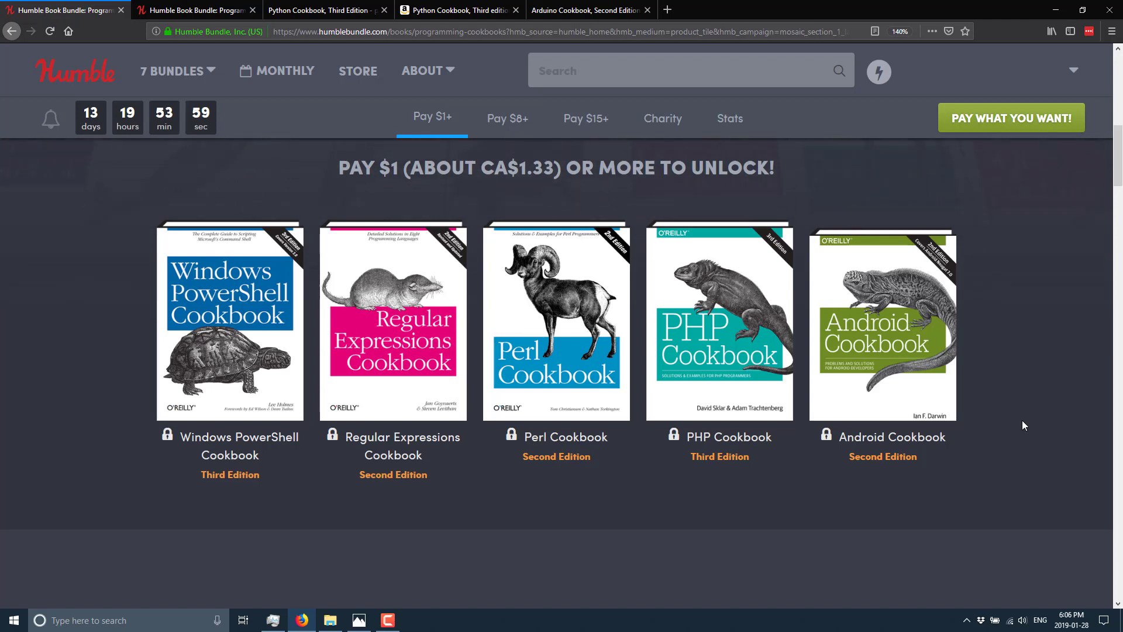
Scroll to the $8 tier with the SQL, JavaScript, Arduino, Raspberry Pi and bash cookbooks
scroll("down", 3)
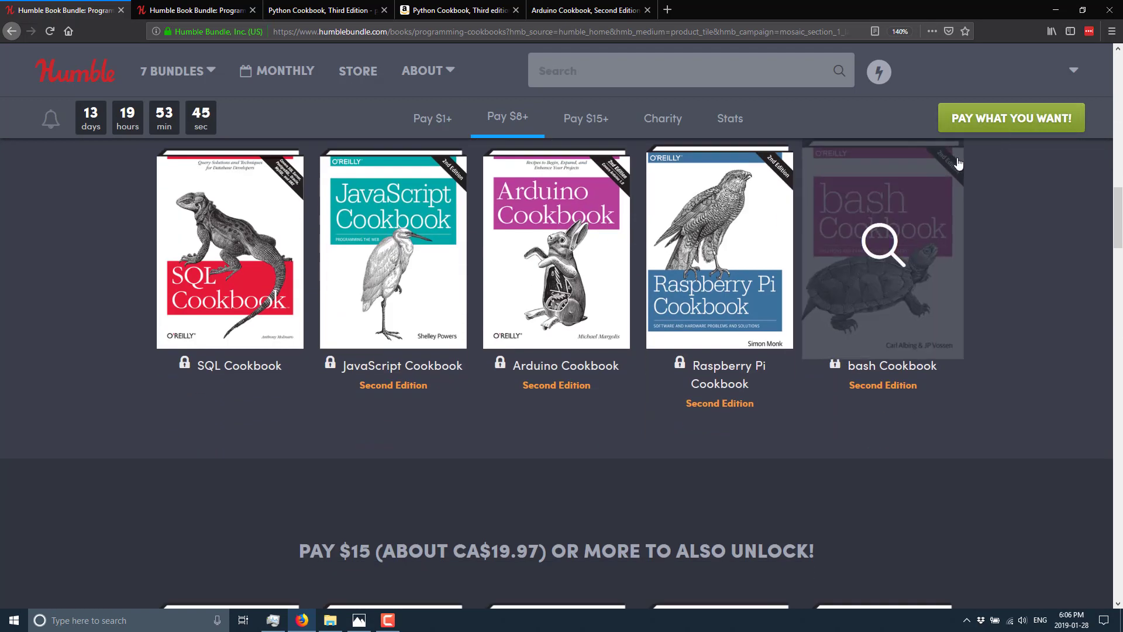
mouse_move(1057, 255)
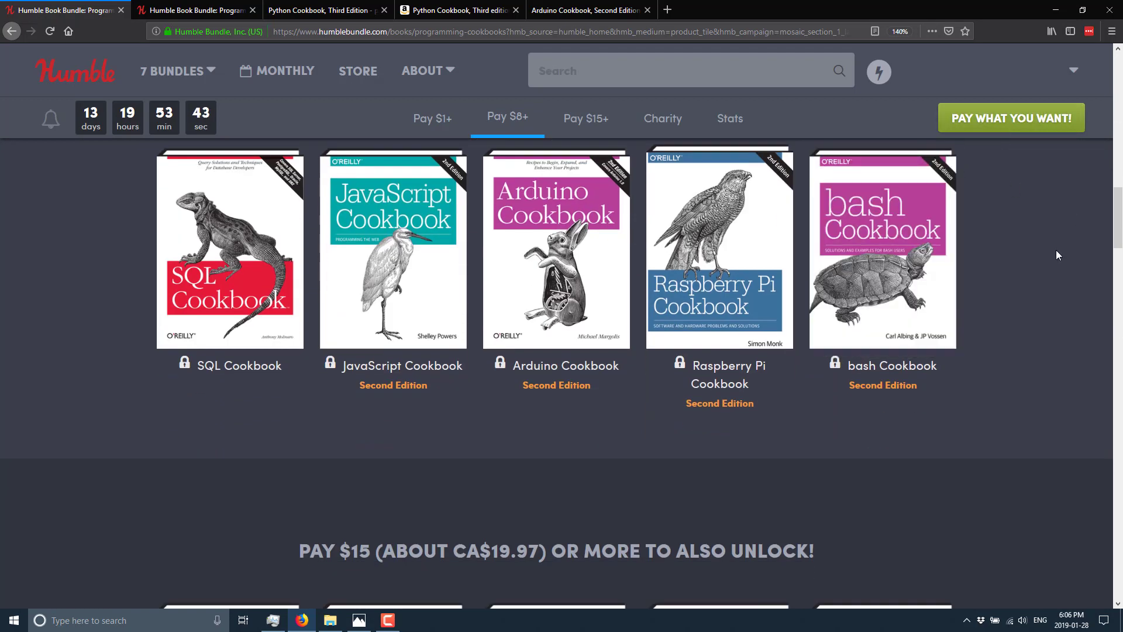
mouse_move(1074, 297)
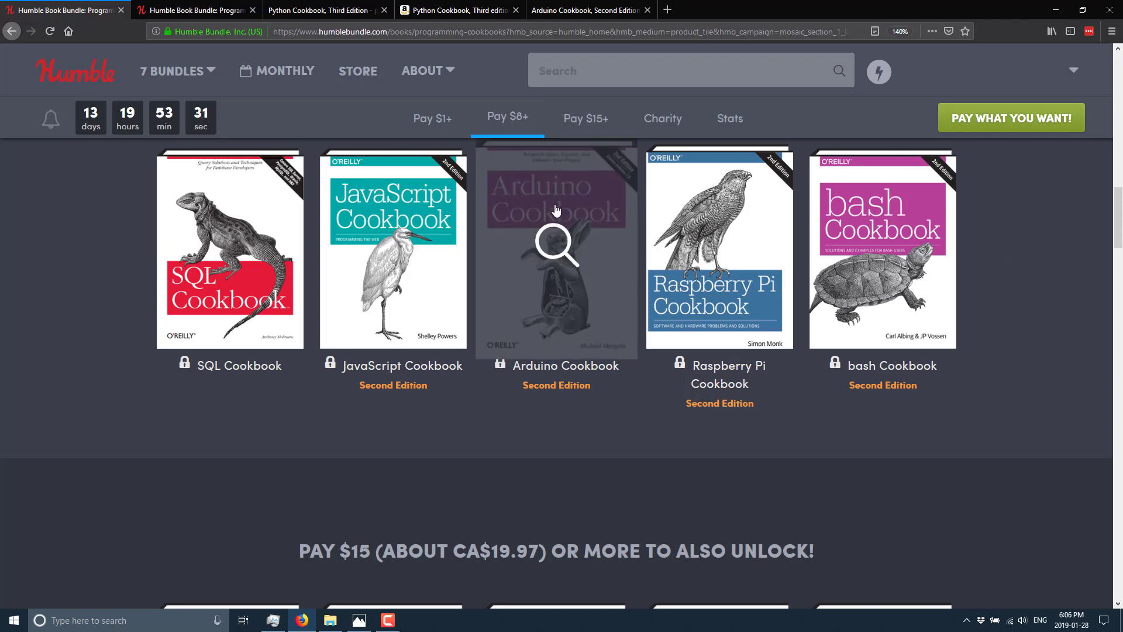
mouse_move(688, 305)
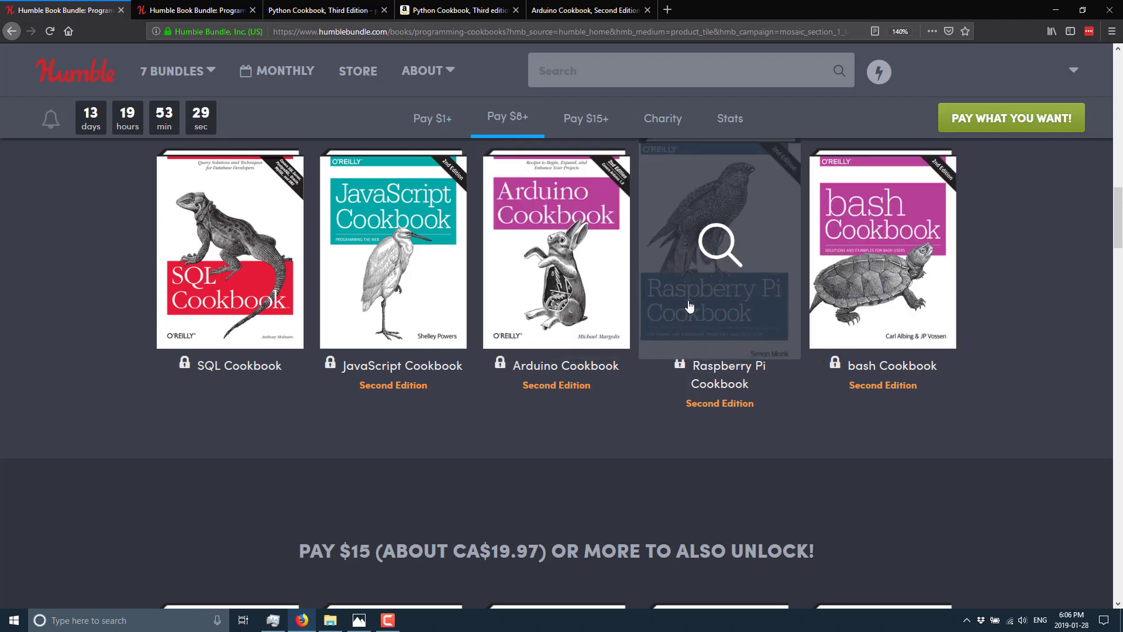
mouse_move(992, 348)
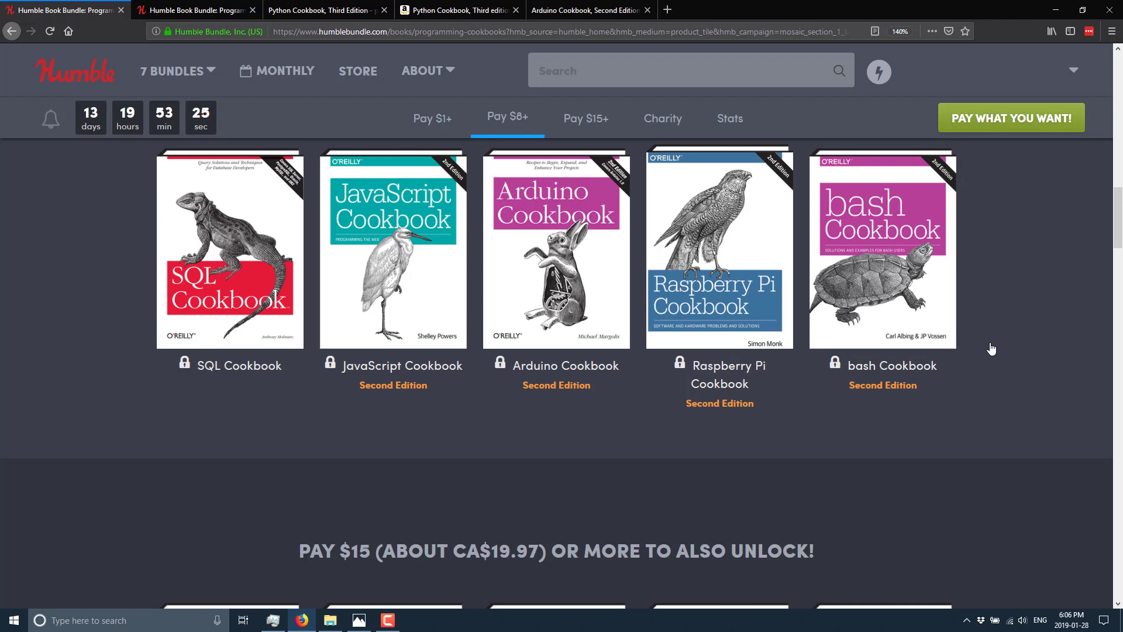
mouse_move(1027, 332)
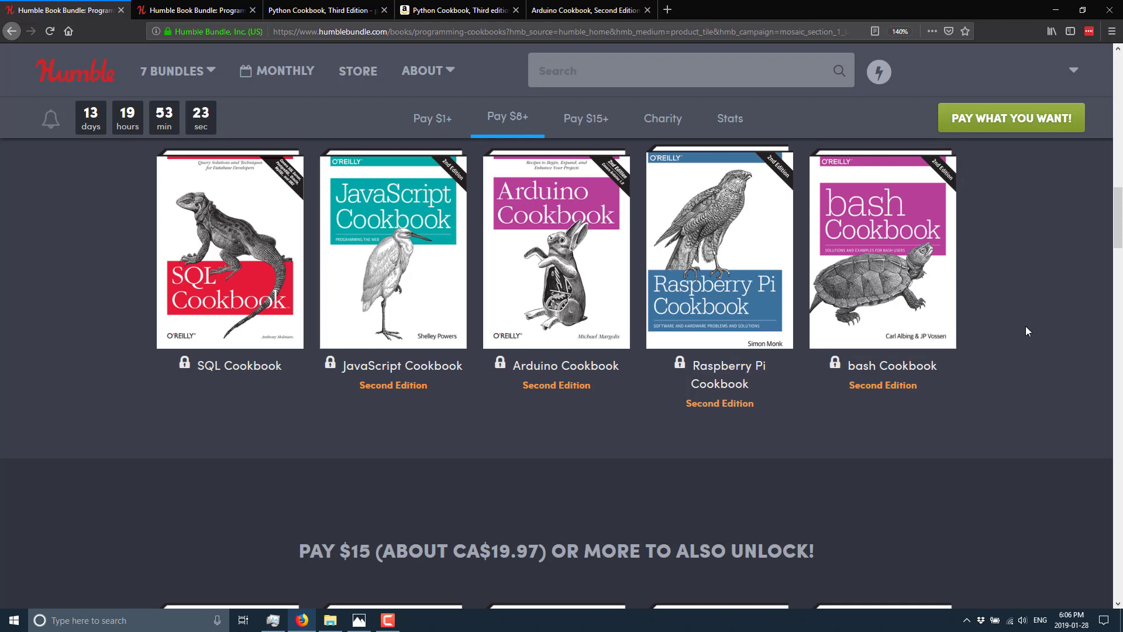
mouse_move(719, 251)
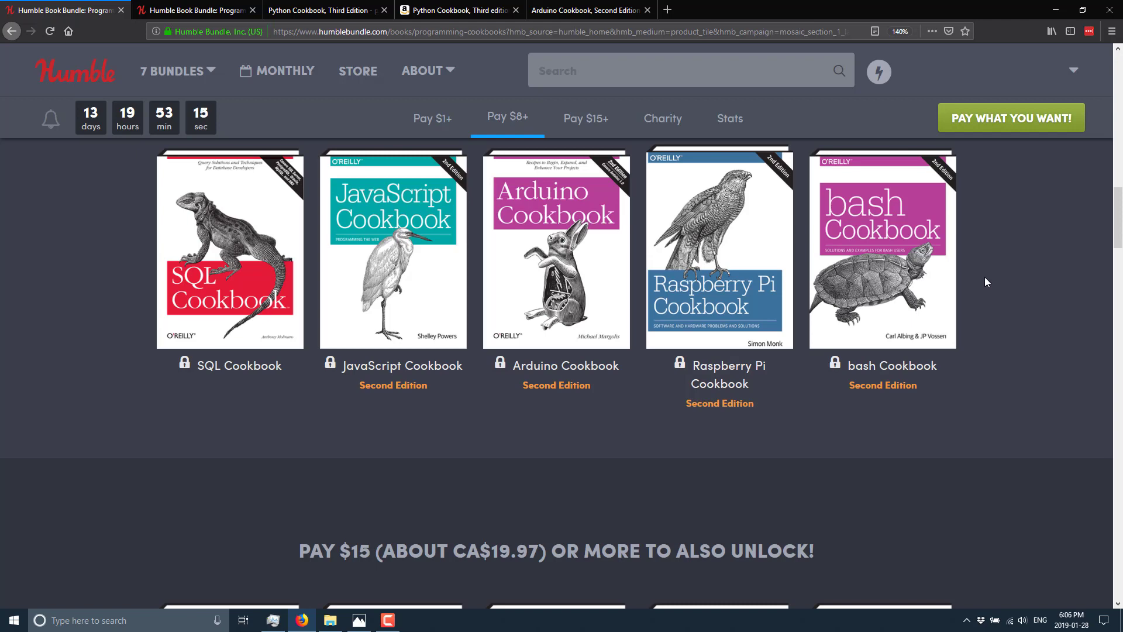
Scroll on to the $15 tier listing Scala, CSS, Python, Docker and R cookbooks
scroll("down", 3)
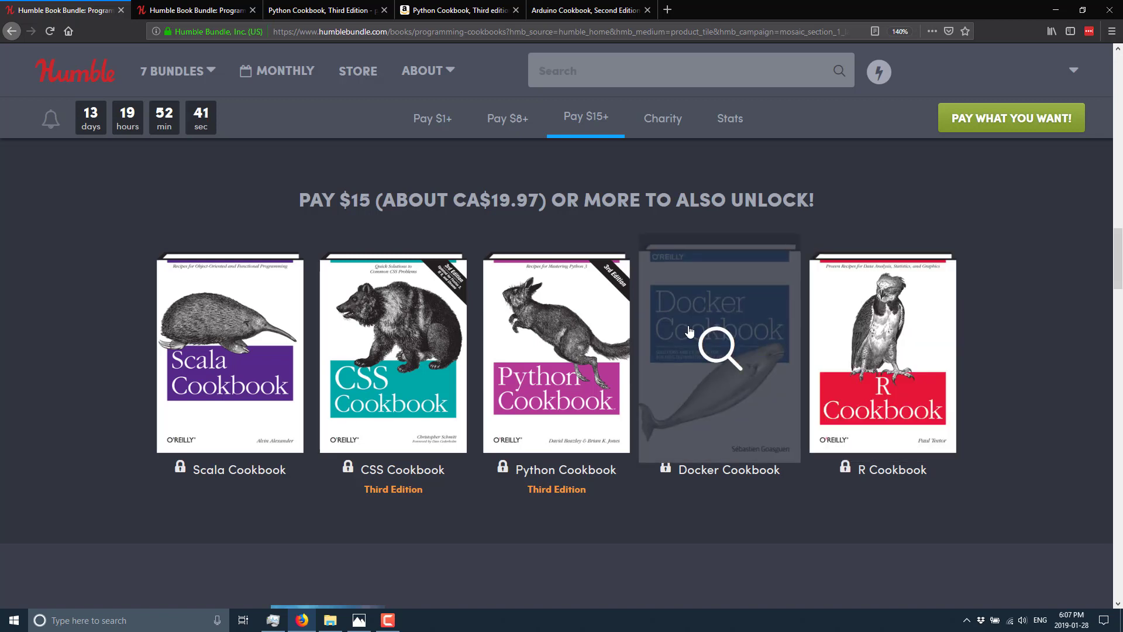
mouse_move(996, 557)
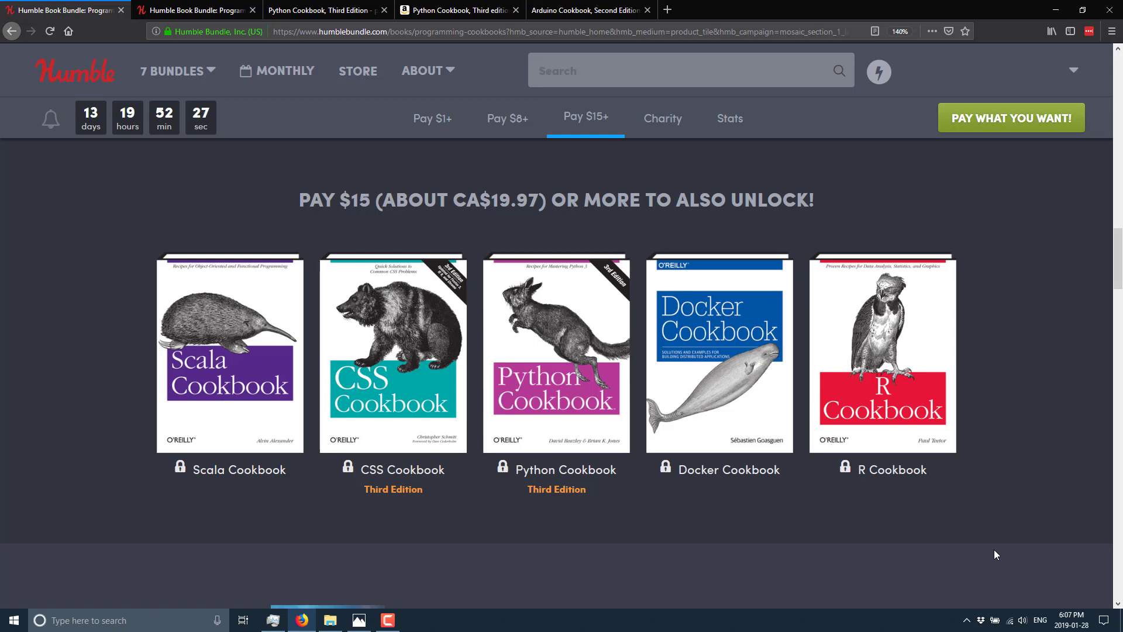
mouse_move(948, 590)
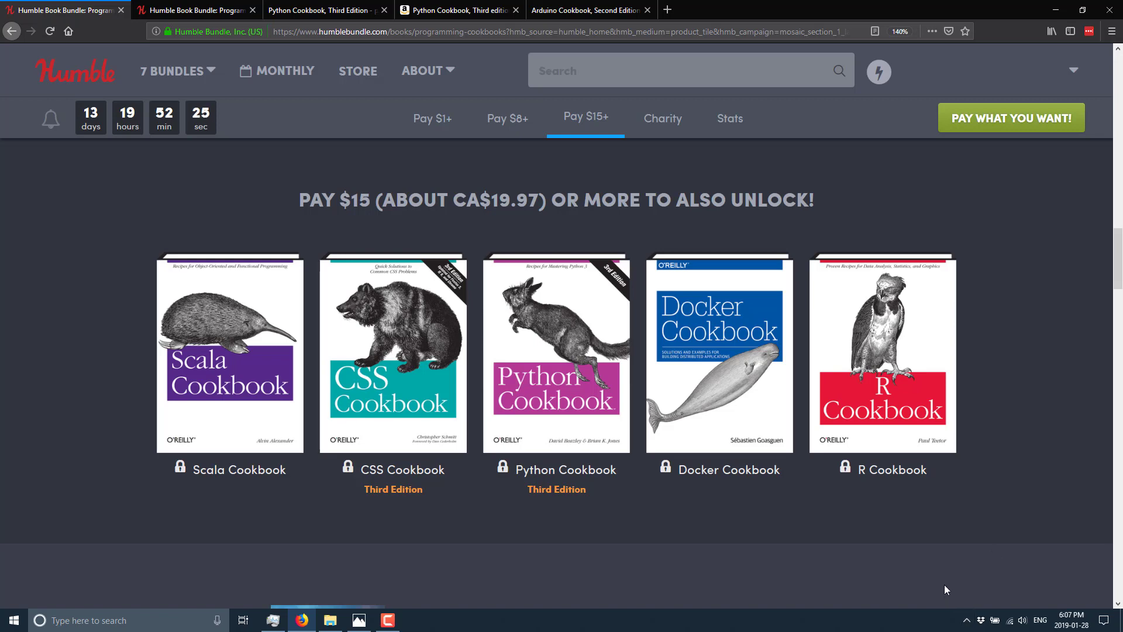
Browse back over the $8 and $1 tier cookbook covers
left_click(507, 118)
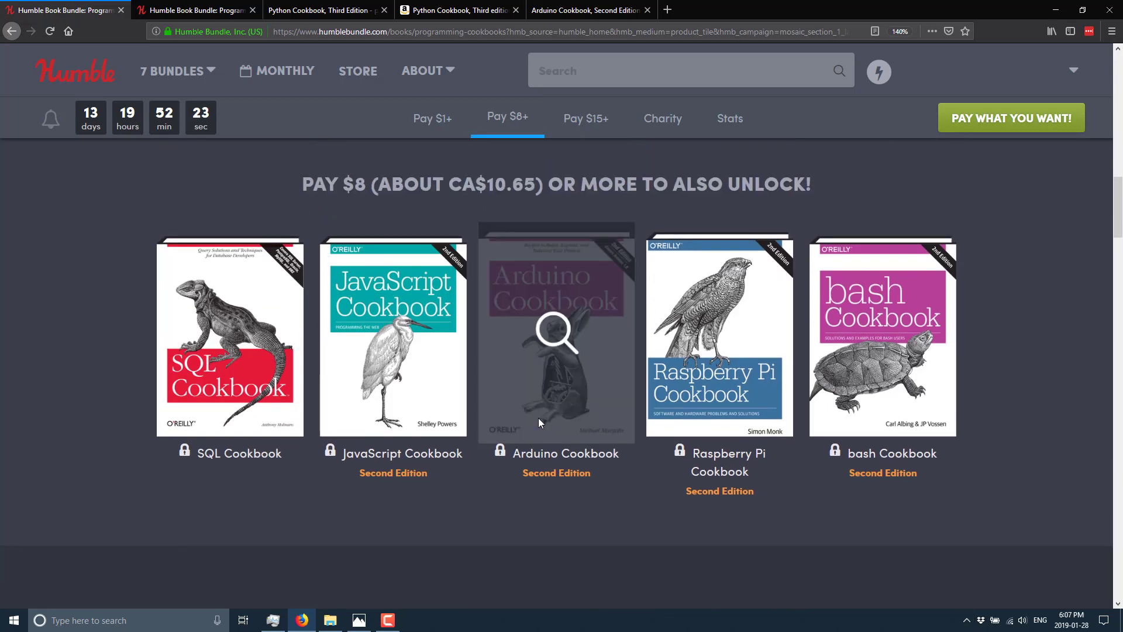
mouse_move(393, 331)
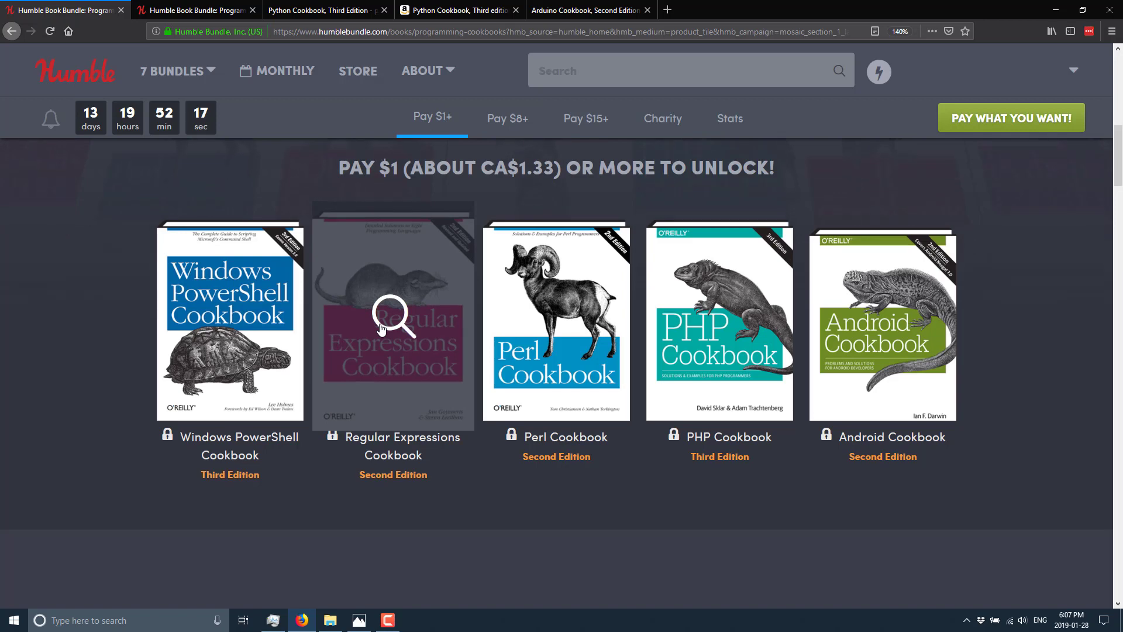
scroll("down", 3)
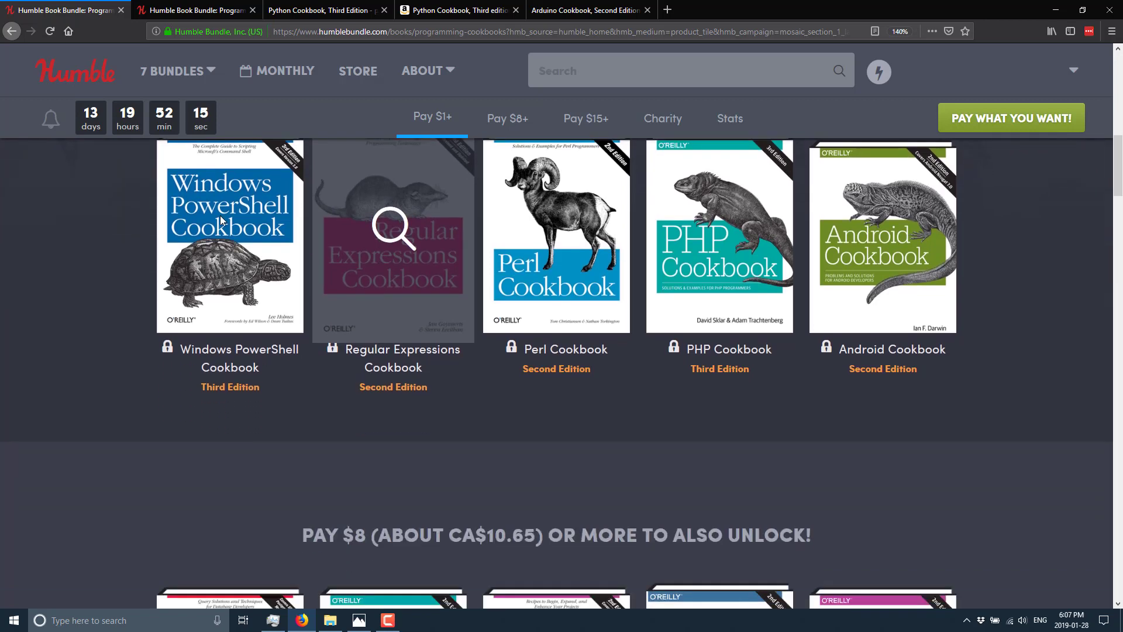
mouse_move(280, 210)
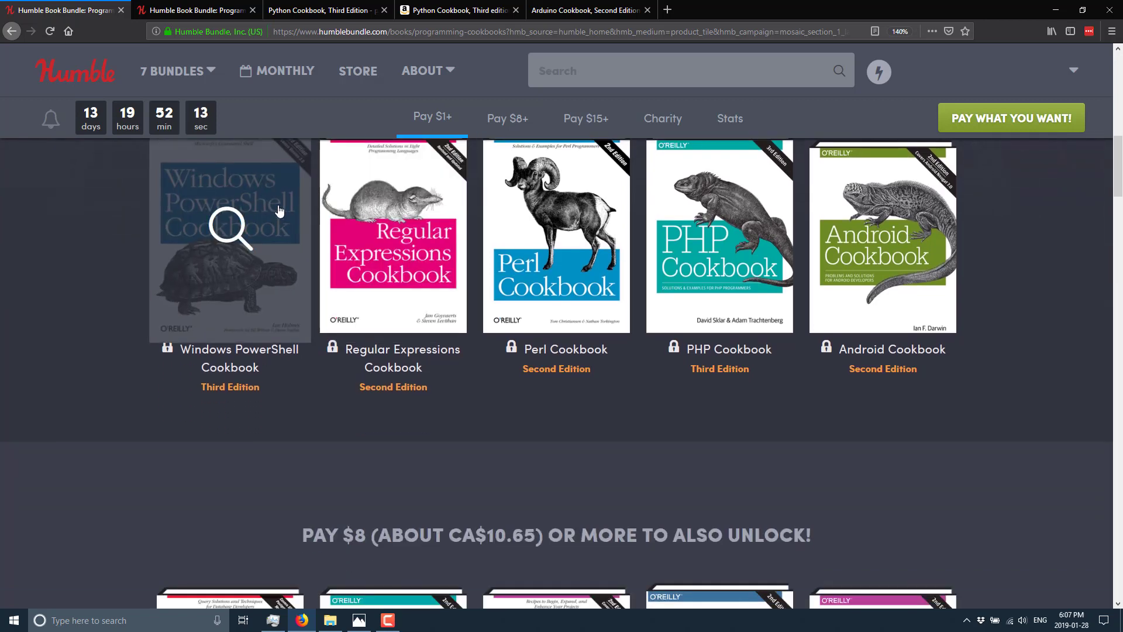
scroll("down", 3)
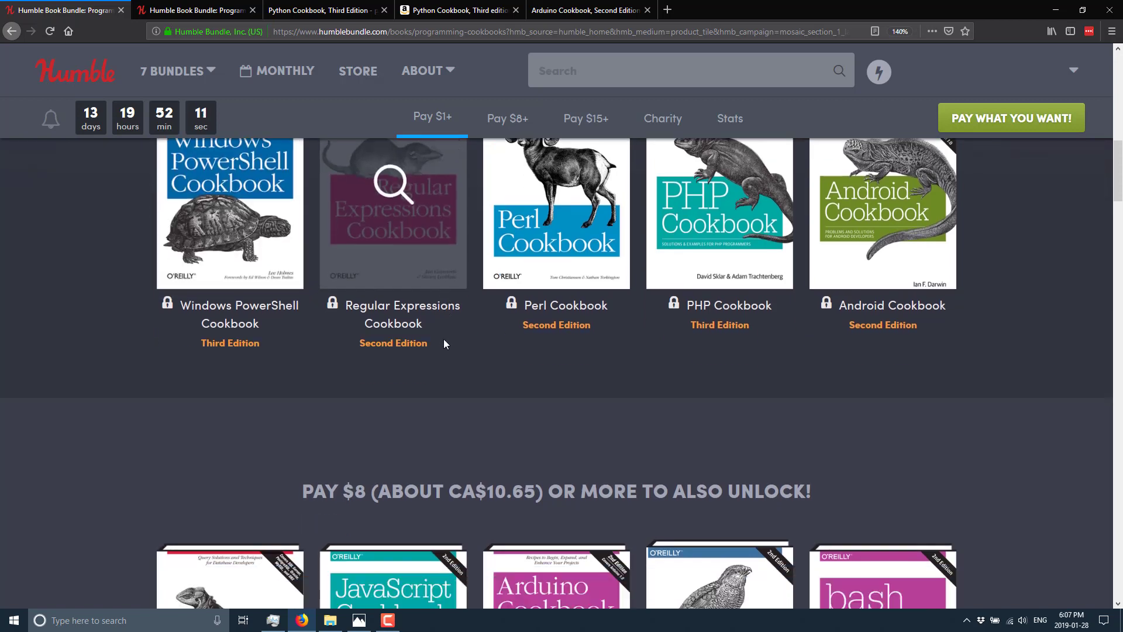
scroll("down", 3)
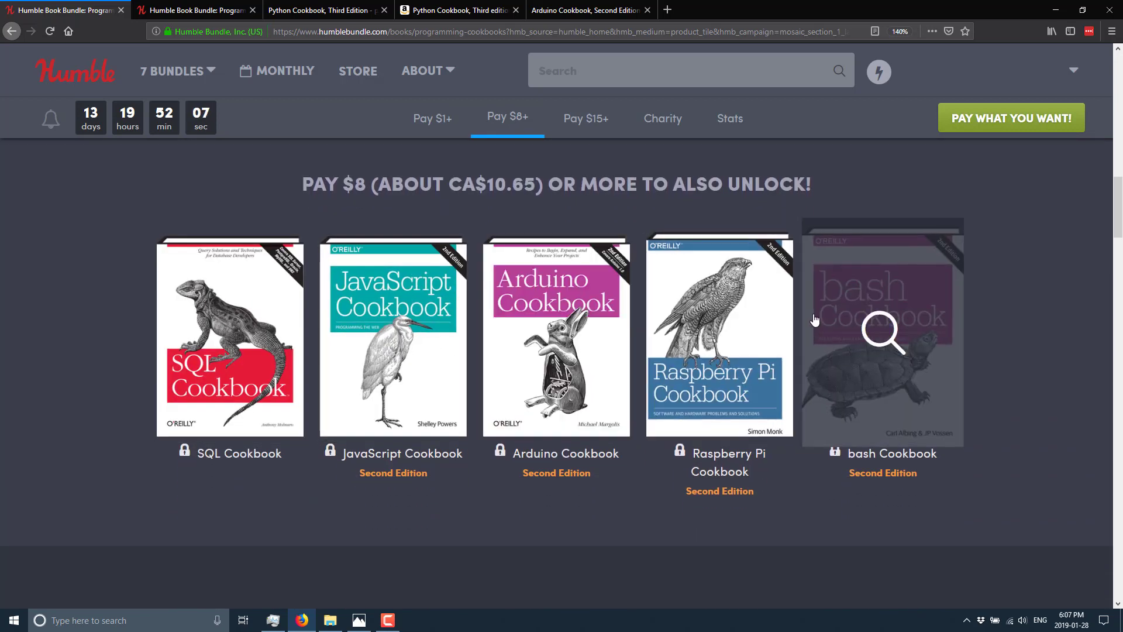
mouse_move(900, 402)
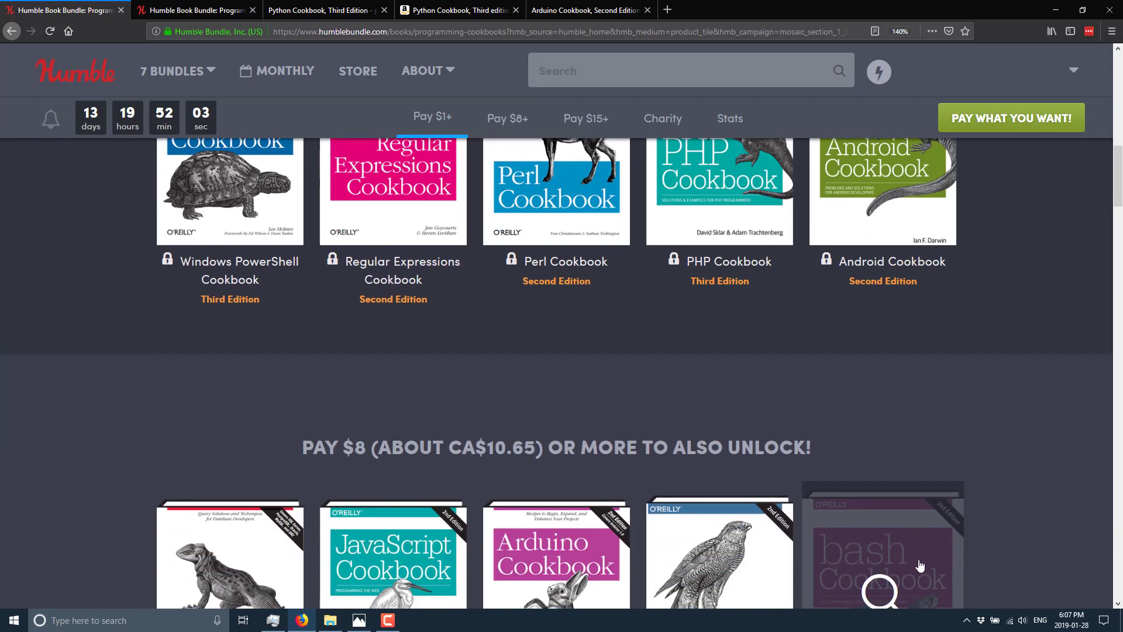
scroll("up", 3)
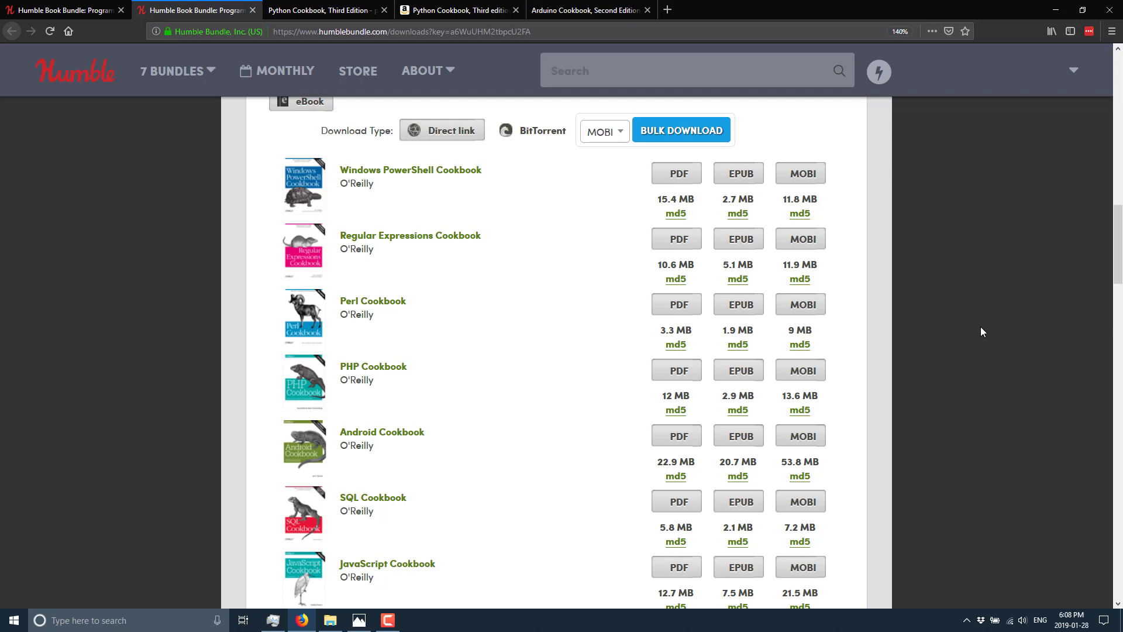
Scroll the cookbook downloads list, with PDF, EPUB and MOBI sizes, through to R Cookbook
scroll("up", 3)
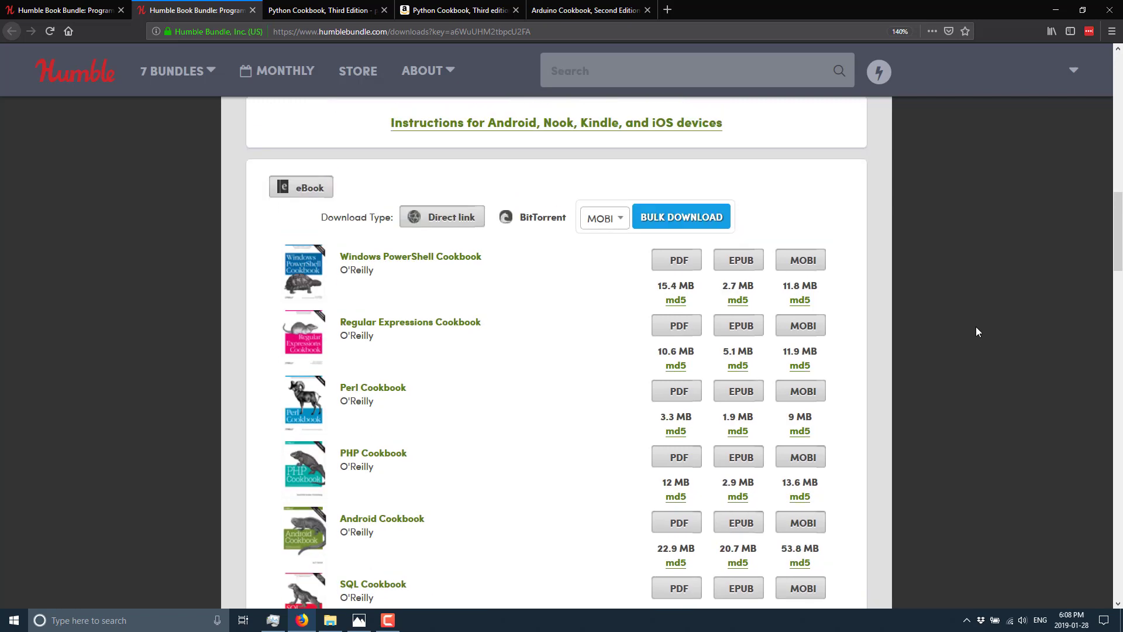
scroll("up", 3)
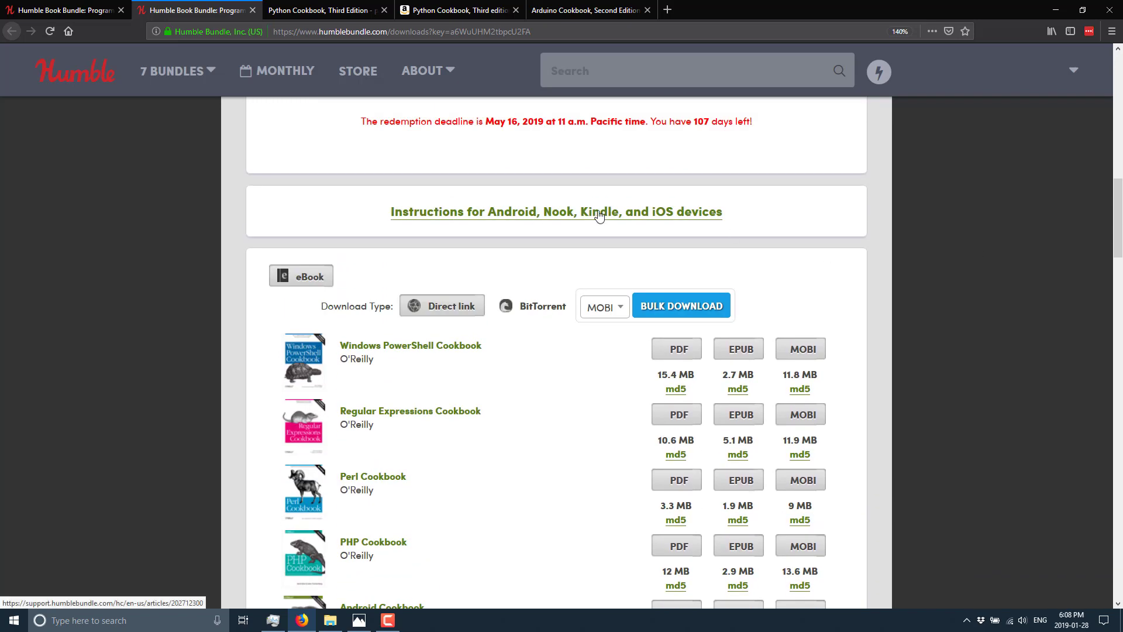
scroll("down", 3)
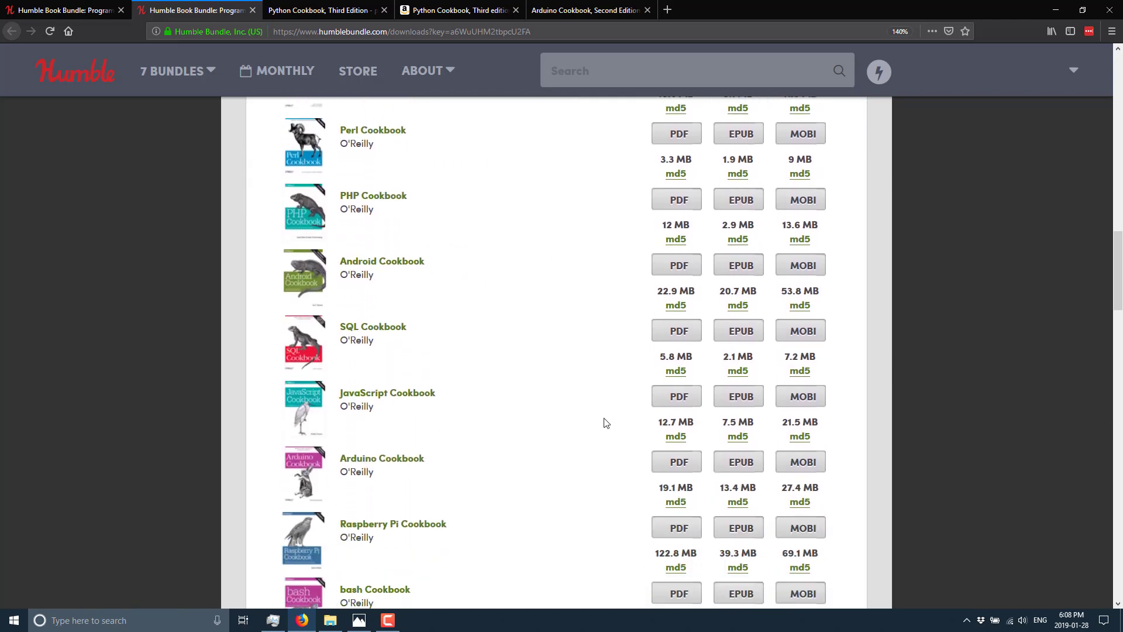
scroll("down", 3)
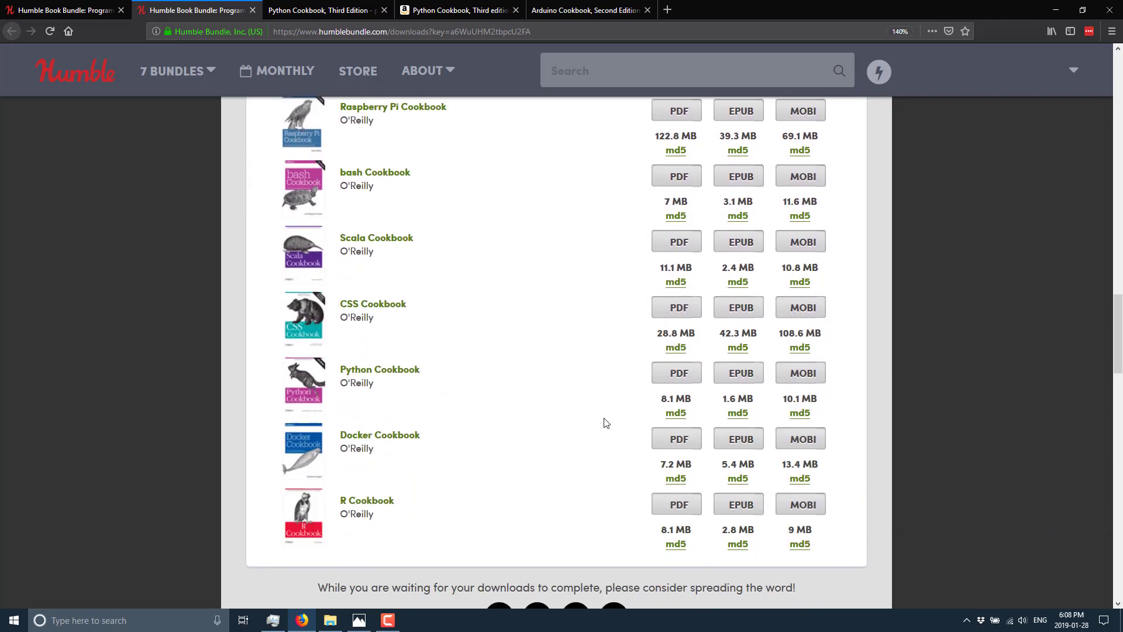
scroll("up", 3)
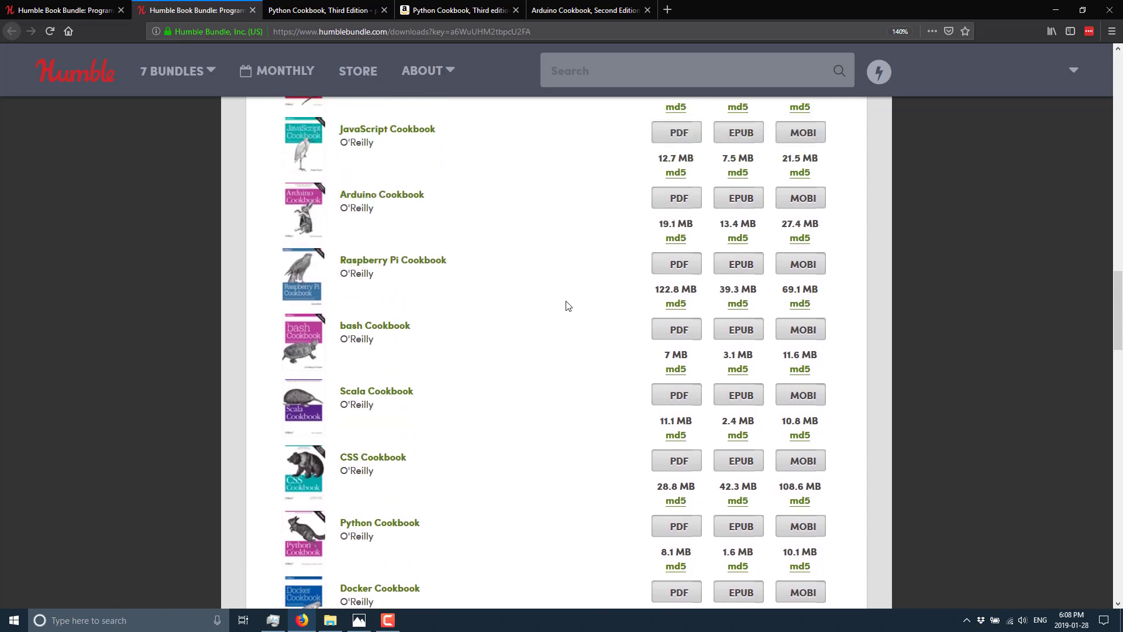
scroll("up", 3)
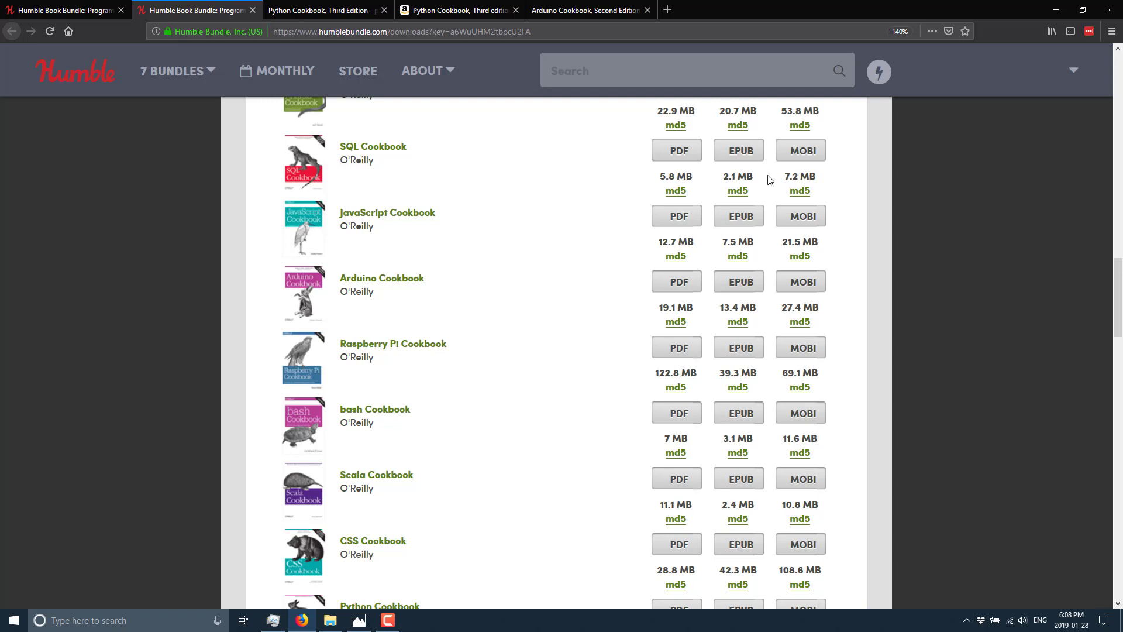
left_click(276, 70)
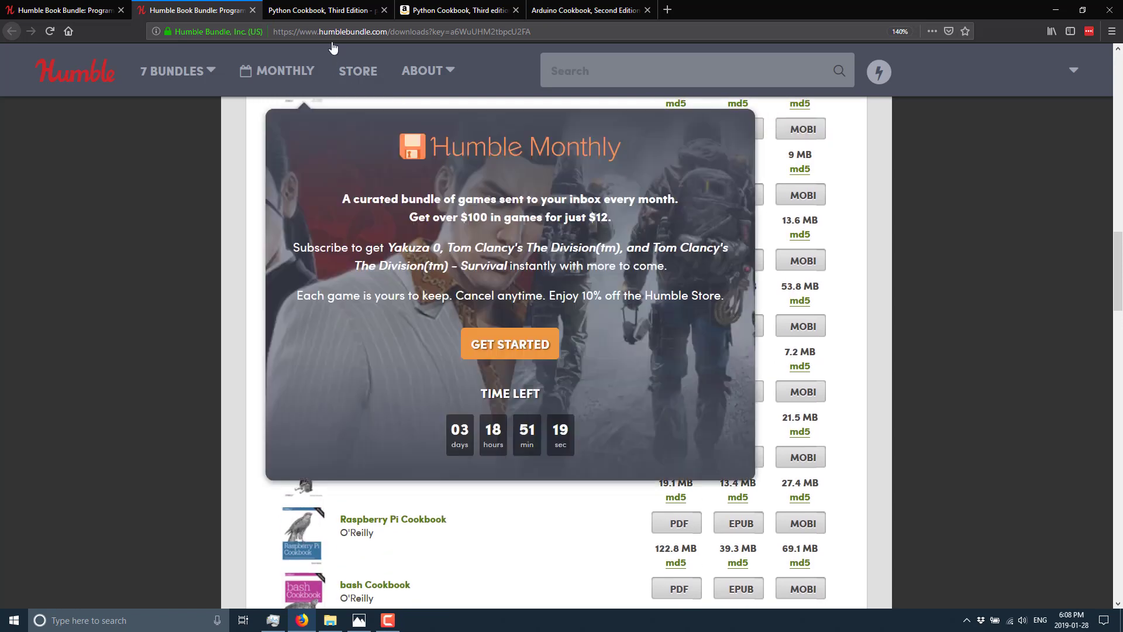
Show the Python Cookbook PDF and scroll its contents down to chapter 9, Metaprogramming
left_click(323, 10)
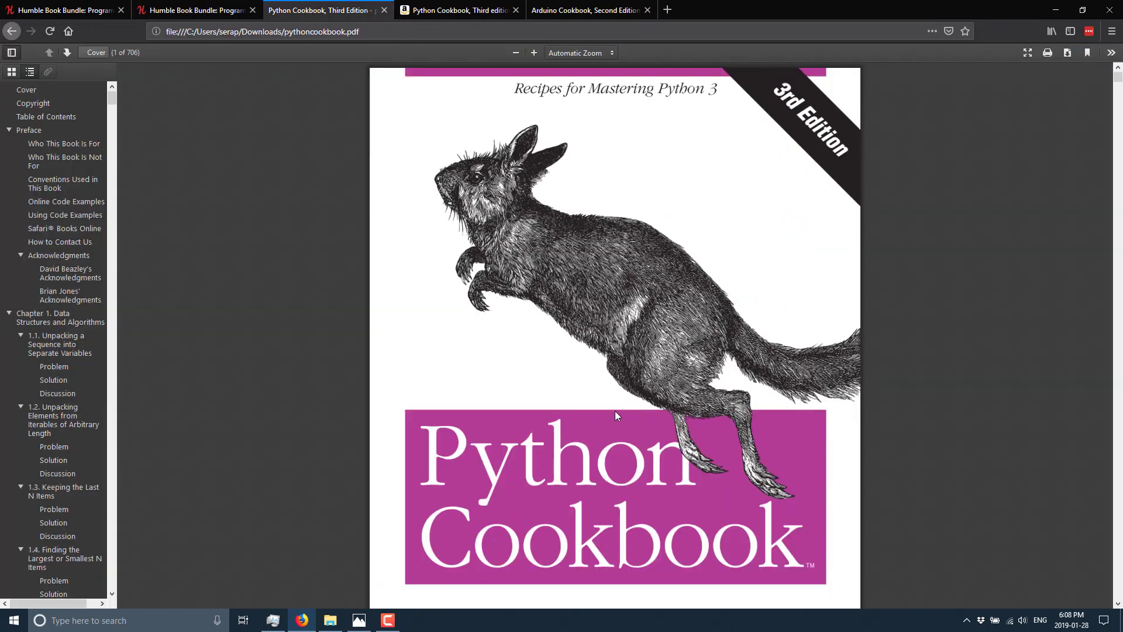
mouse_move(6, 313)
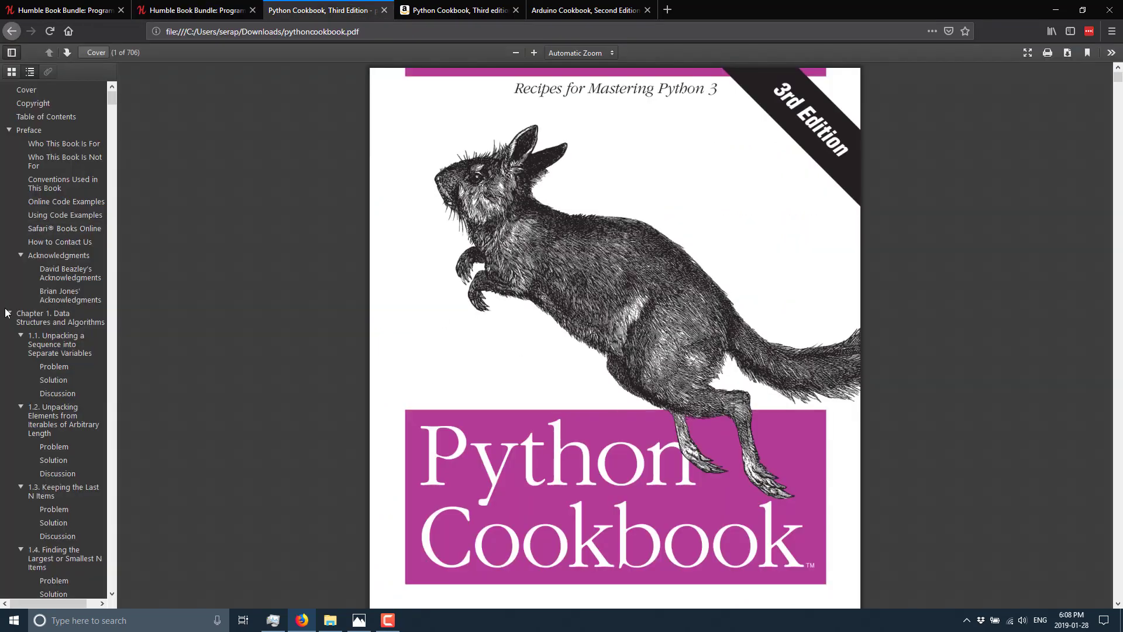
scroll("down", 3)
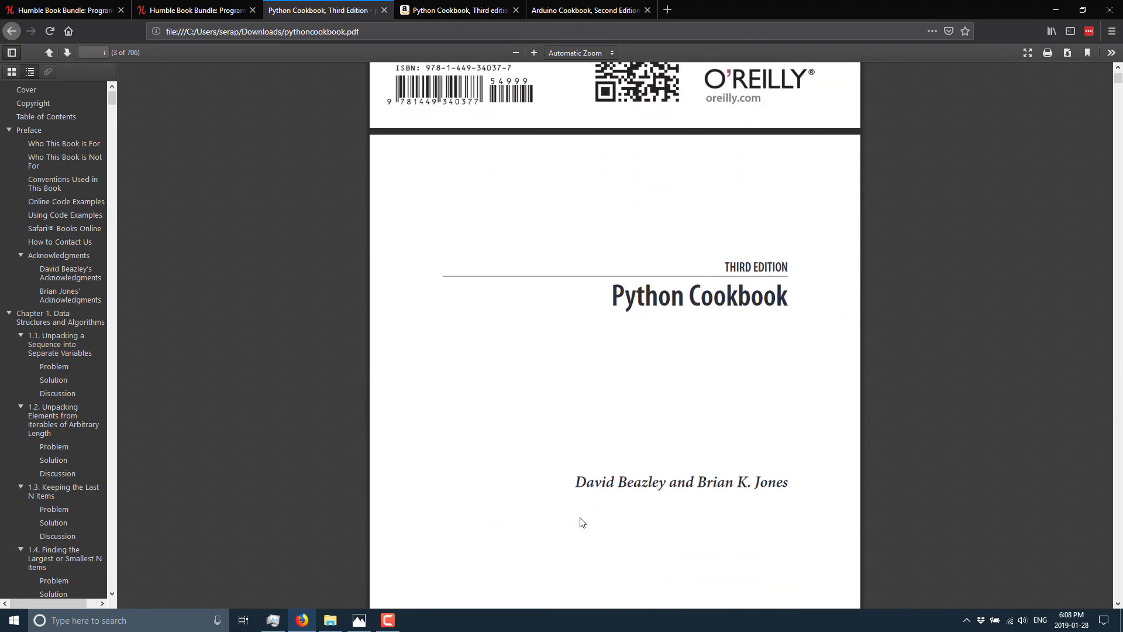
scroll("down", 3)
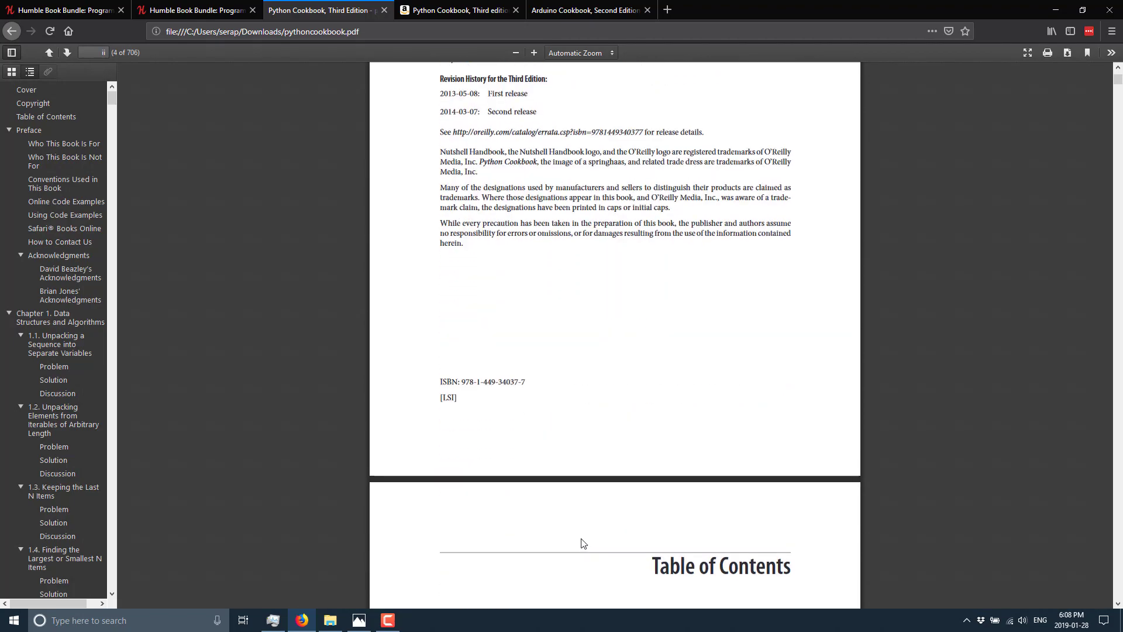
scroll("down", 3)
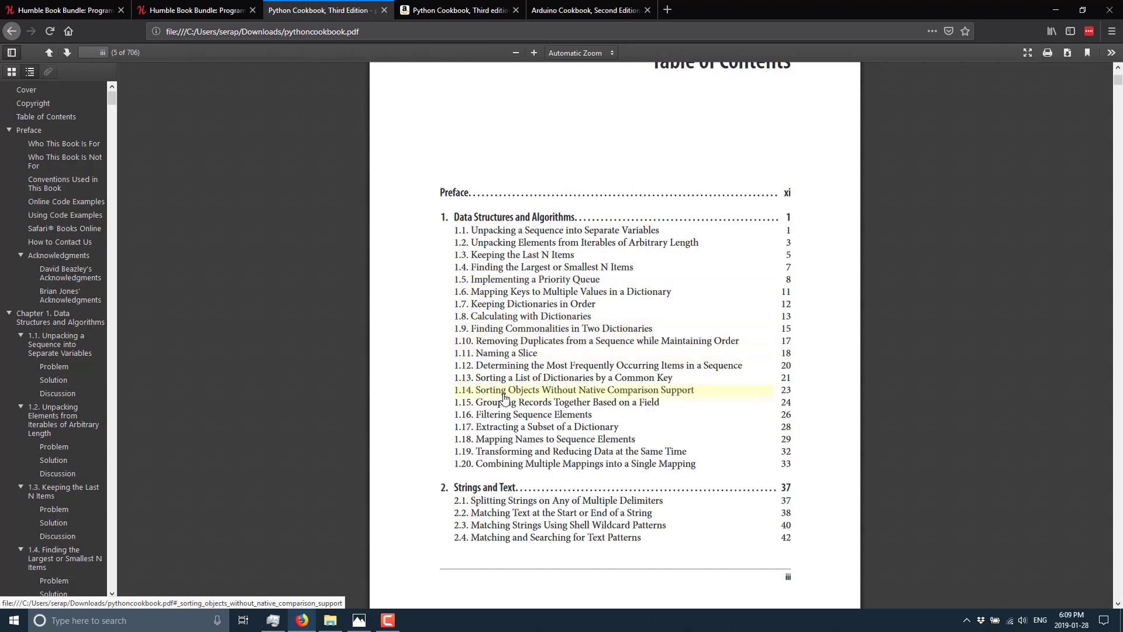
mouse_move(748, 437)
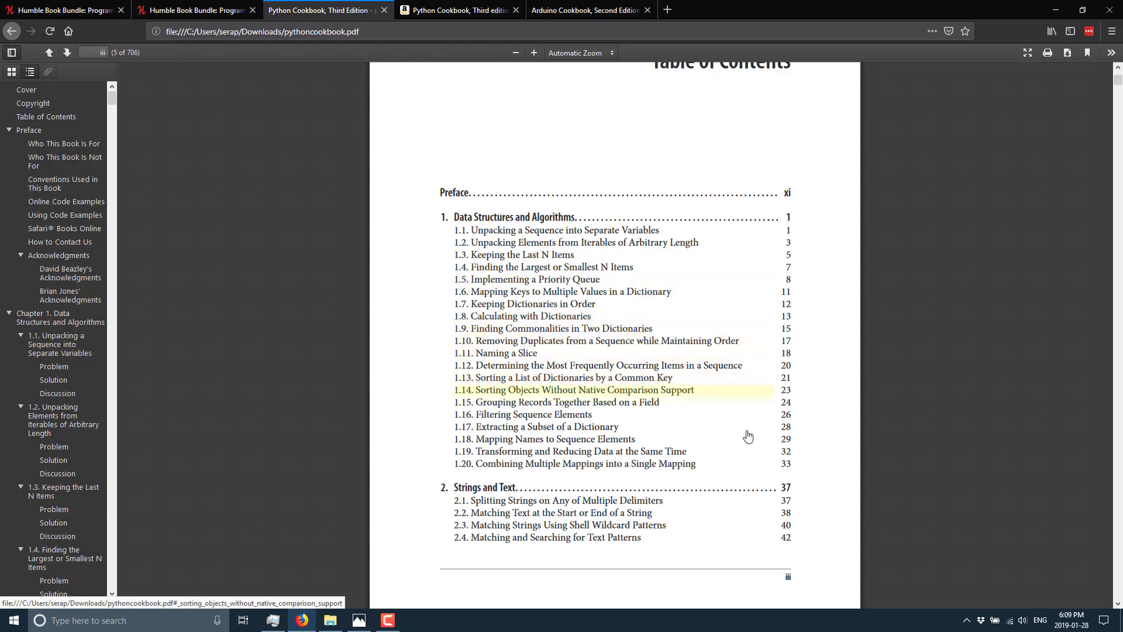
scroll("down", 3)
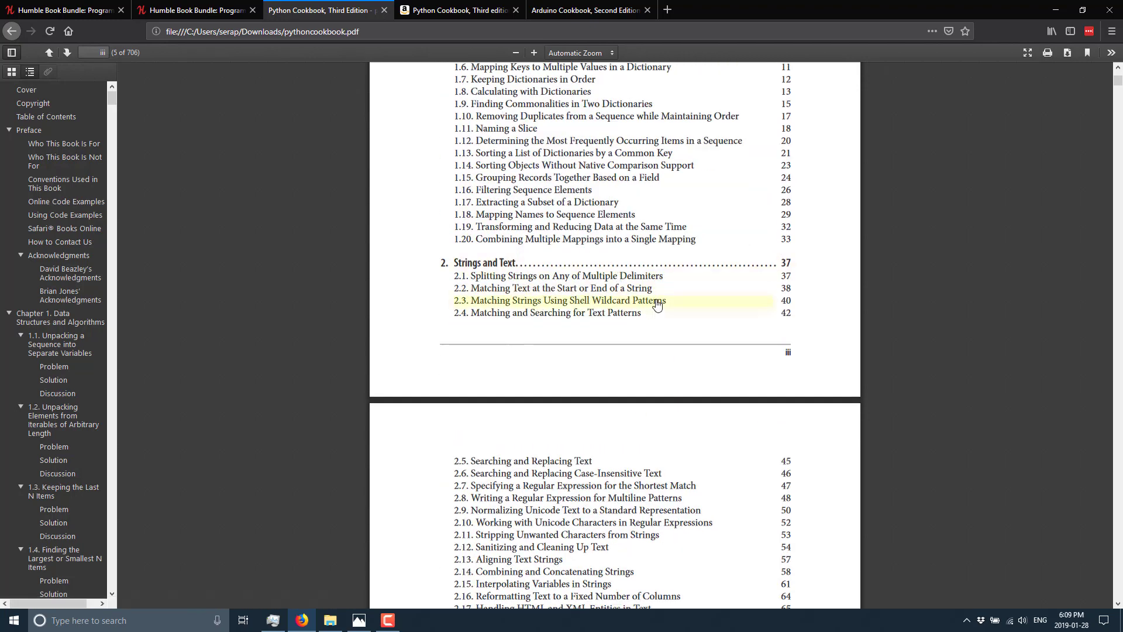
scroll("down", 3)
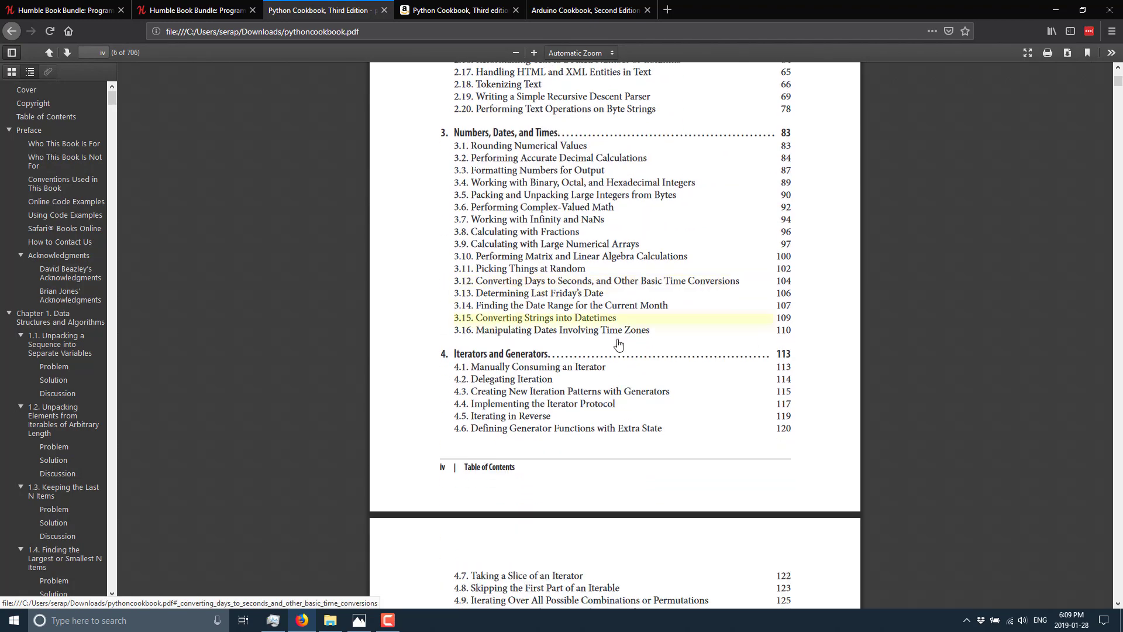
scroll("down", 3)
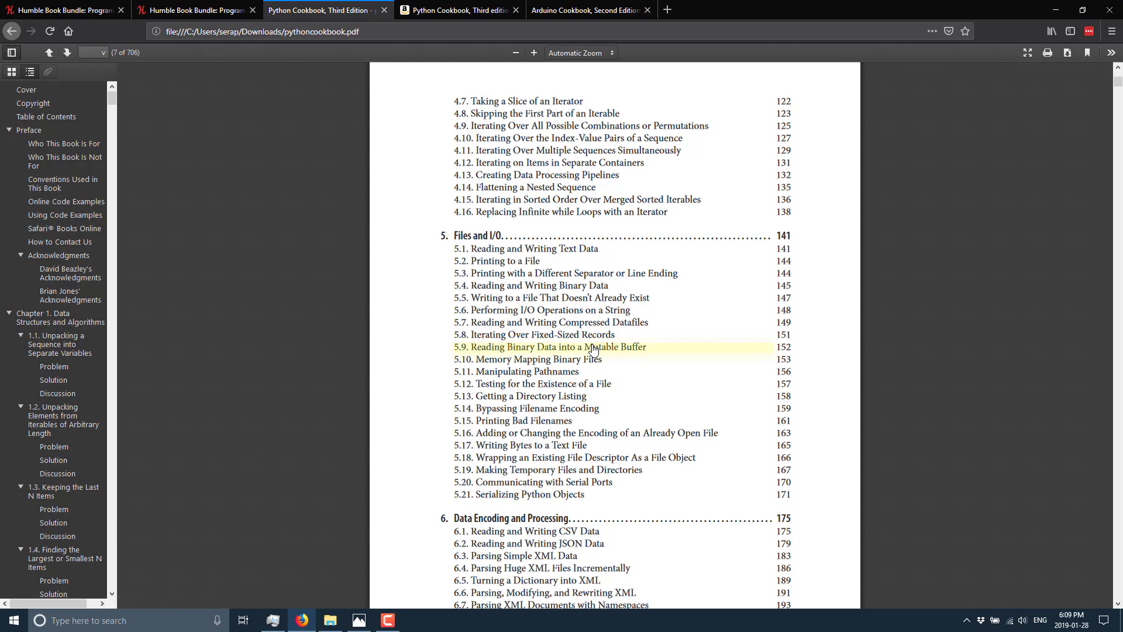
scroll("down", 3)
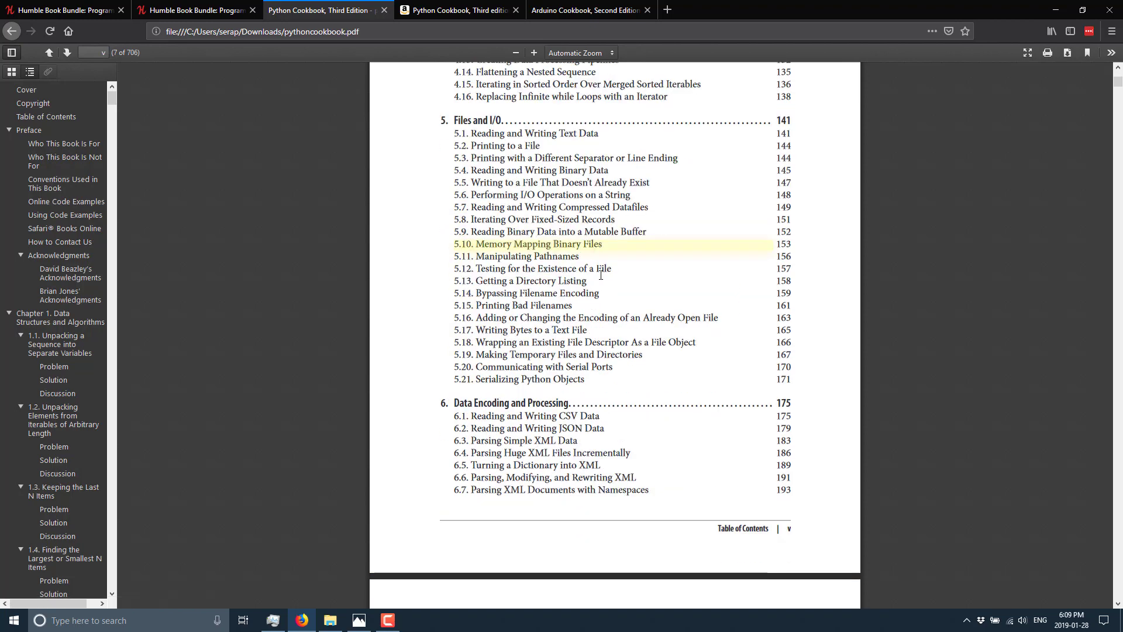
scroll("down", 3)
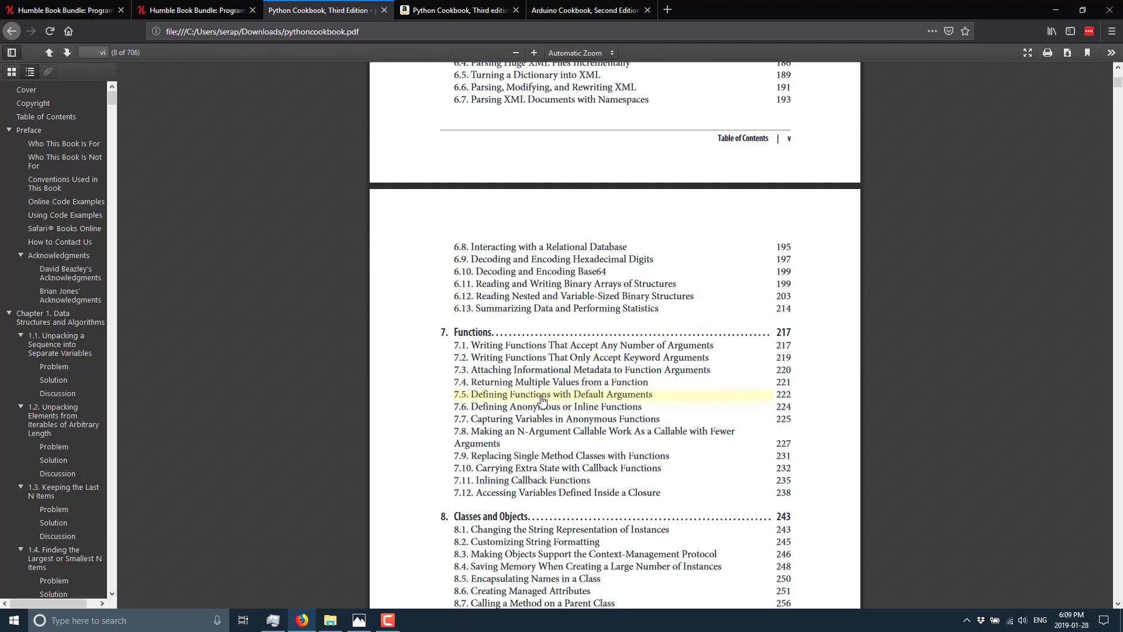
scroll("down", 3)
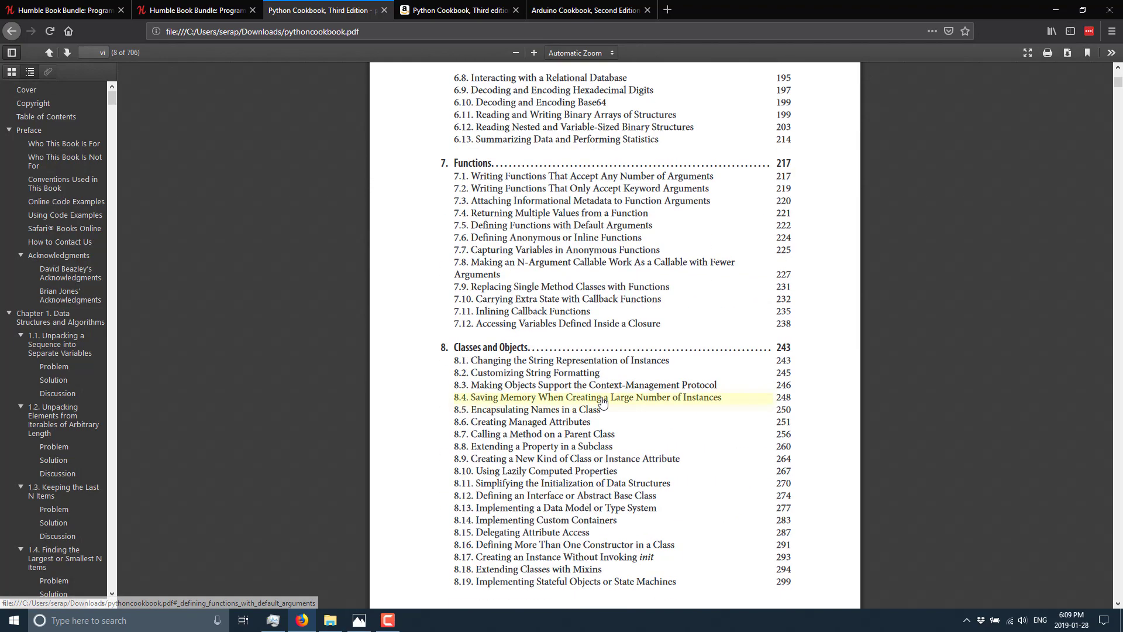
scroll("down", 3)
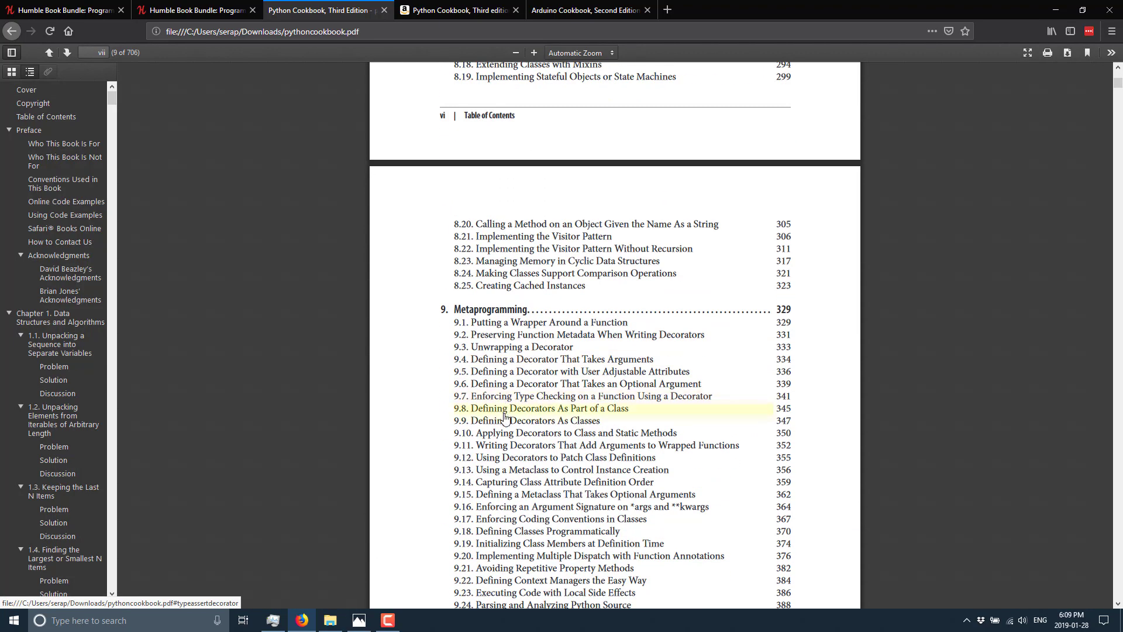
Jump to recipe 9.10 on decorating class and static methods and read to 9.11
left_click(564, 433)
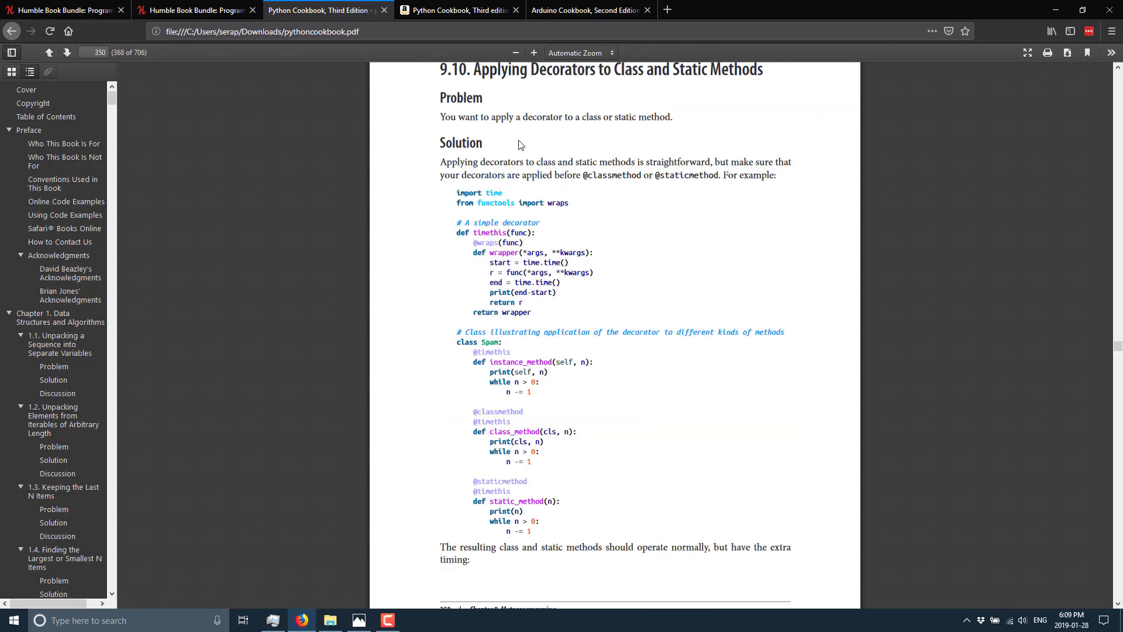
scroll("down", 3)
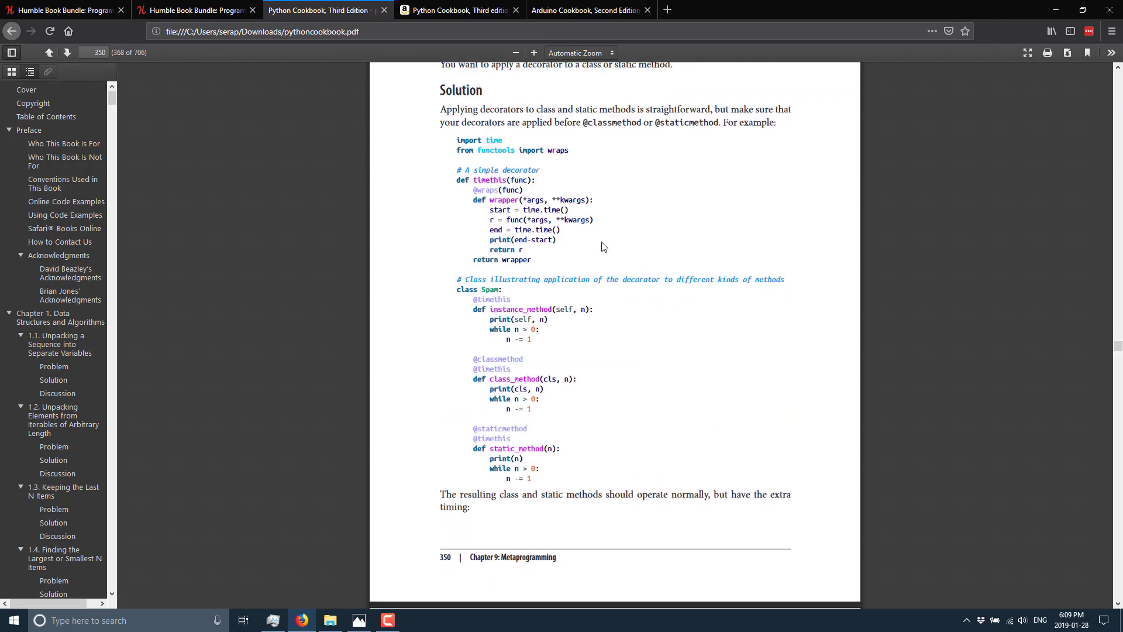
scroll("down", 3)
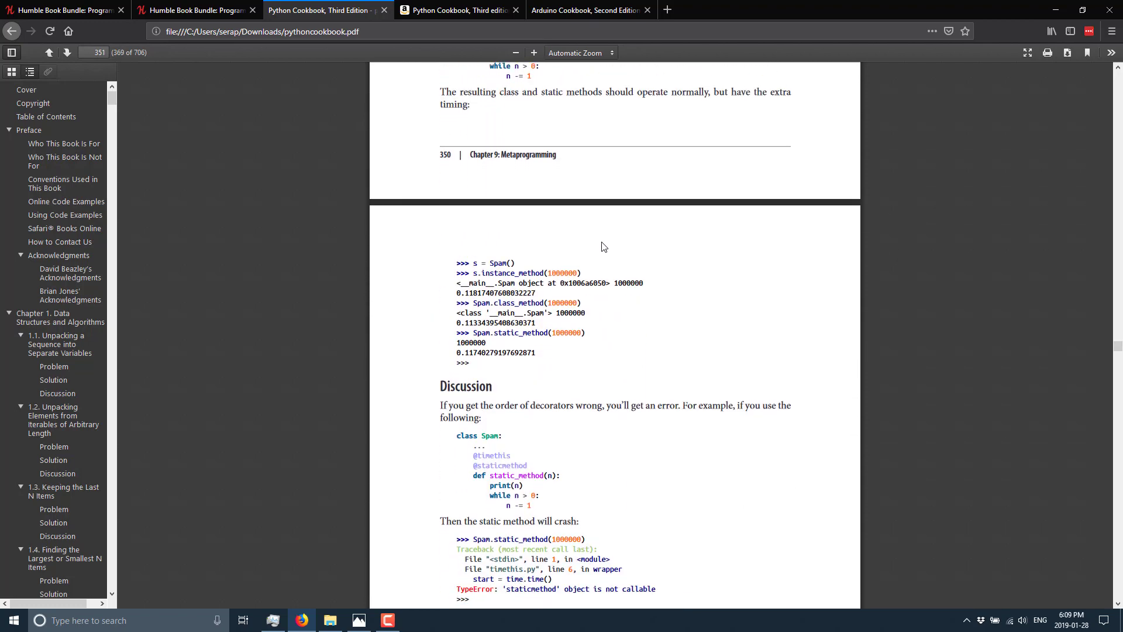
scroll("down", 3)
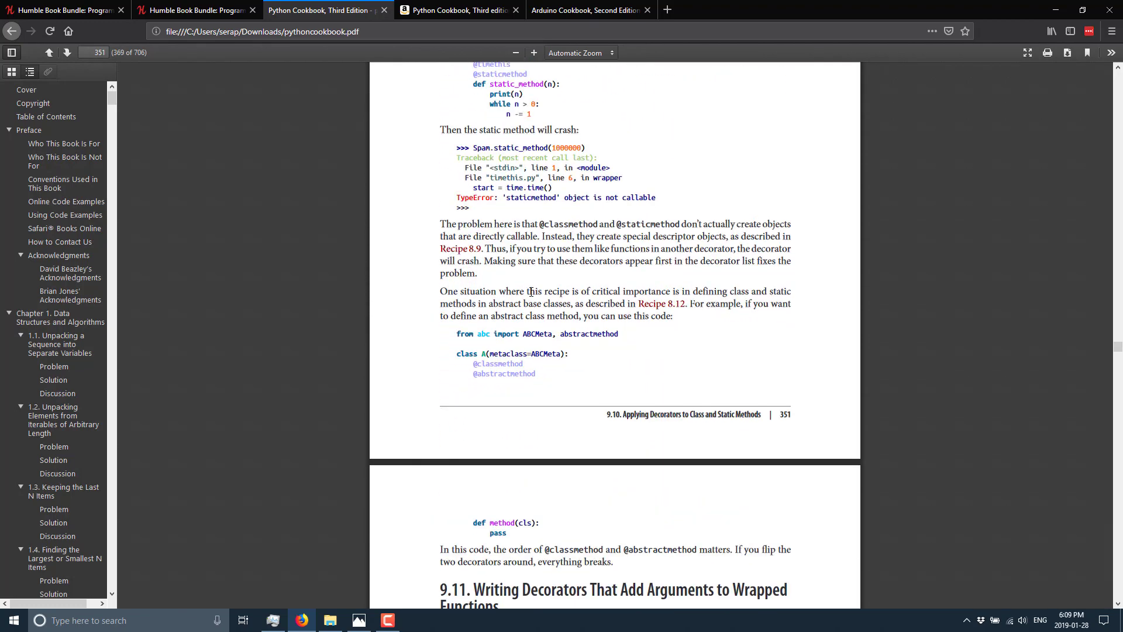
scroll("down", 3)
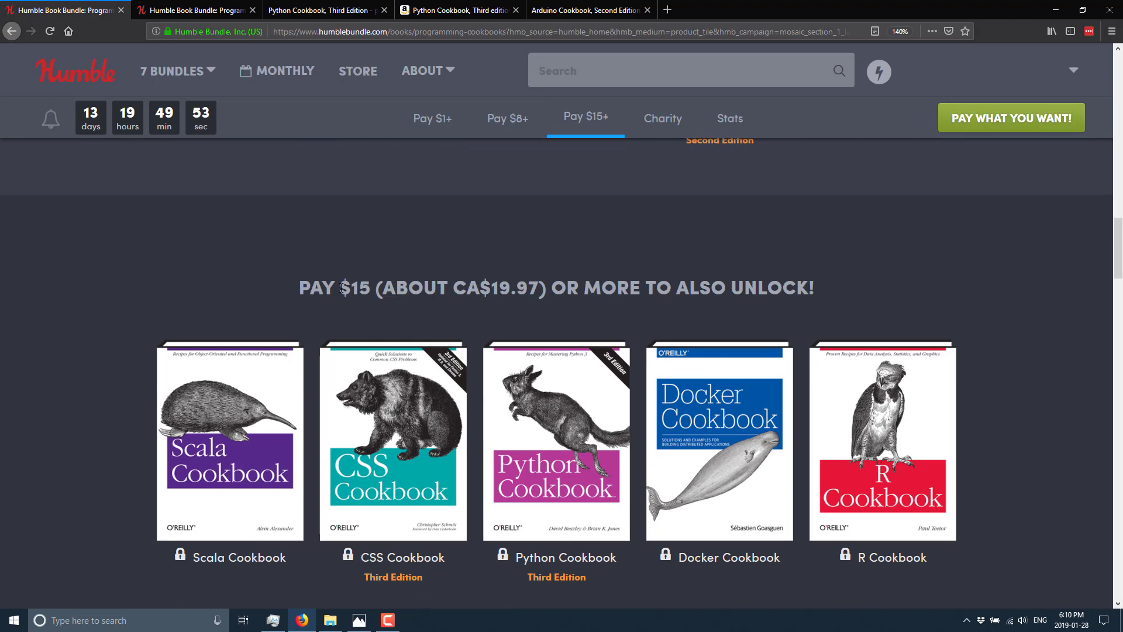
left_click(322, 10)
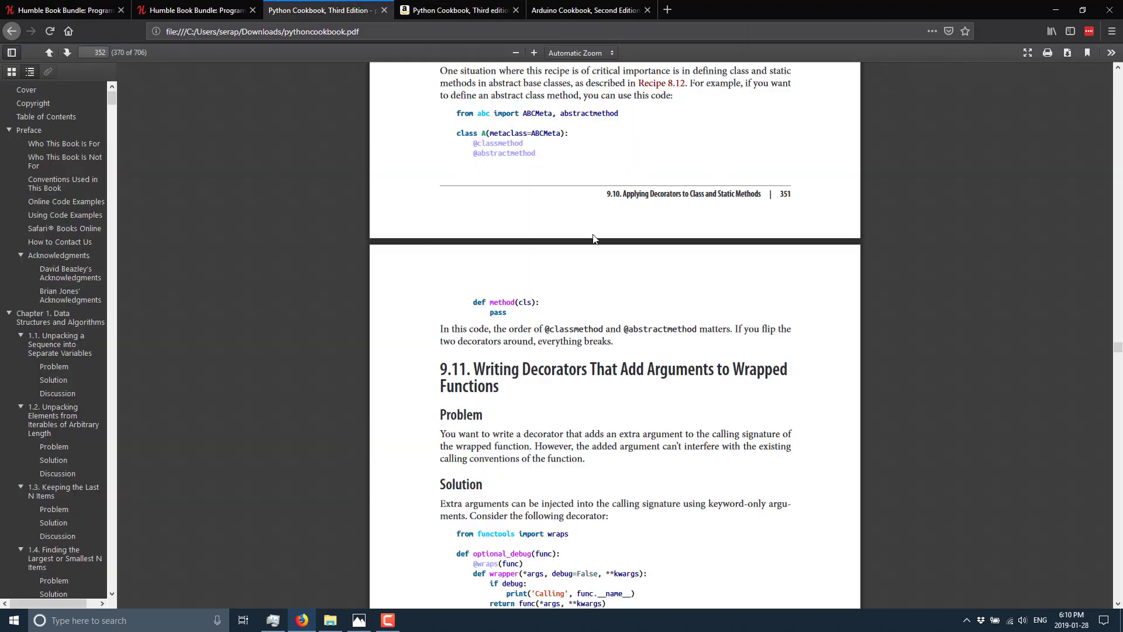
Compare Amazon's Python Cookbook paperback and Kindle prices, then return to Humble Bundle
left_click(459, 10)
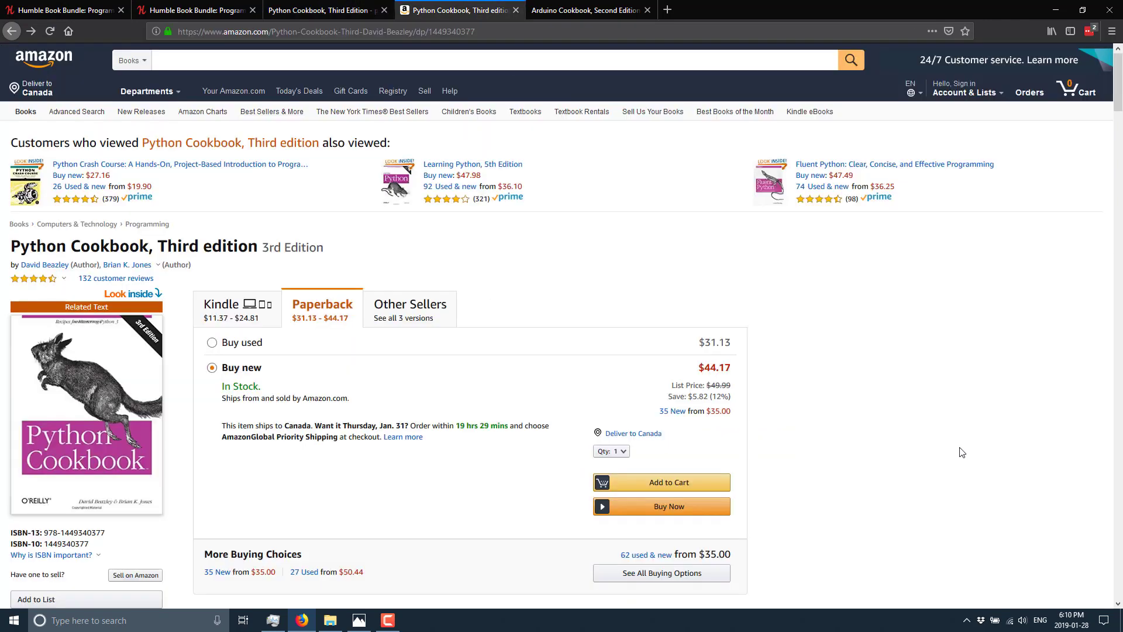
mouse_move(615, 259)
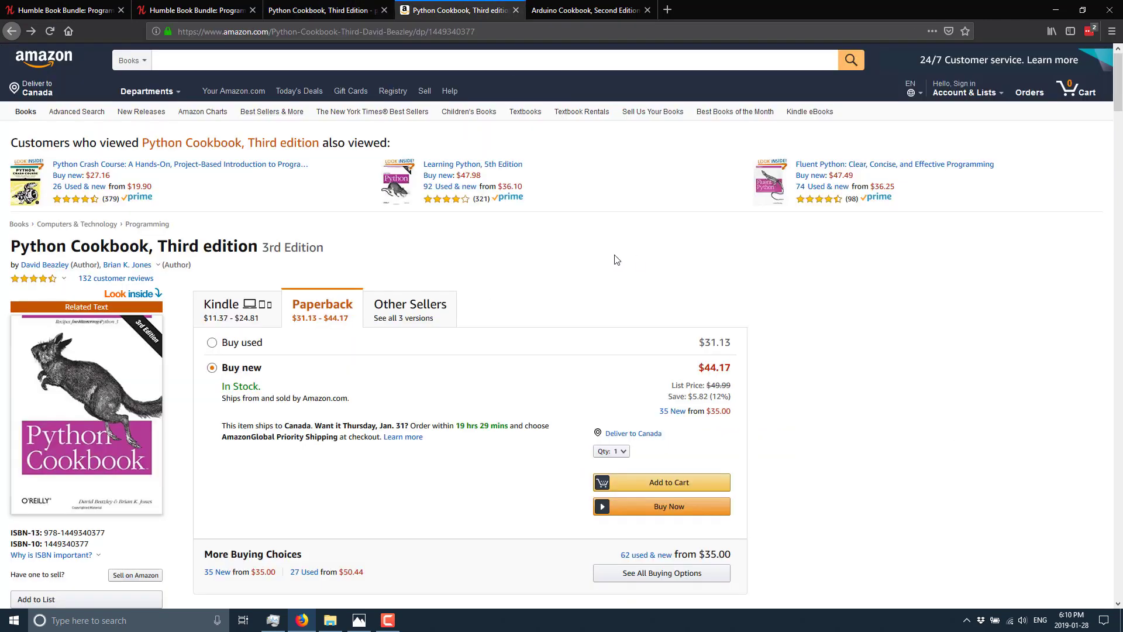
left_click(230, 304)
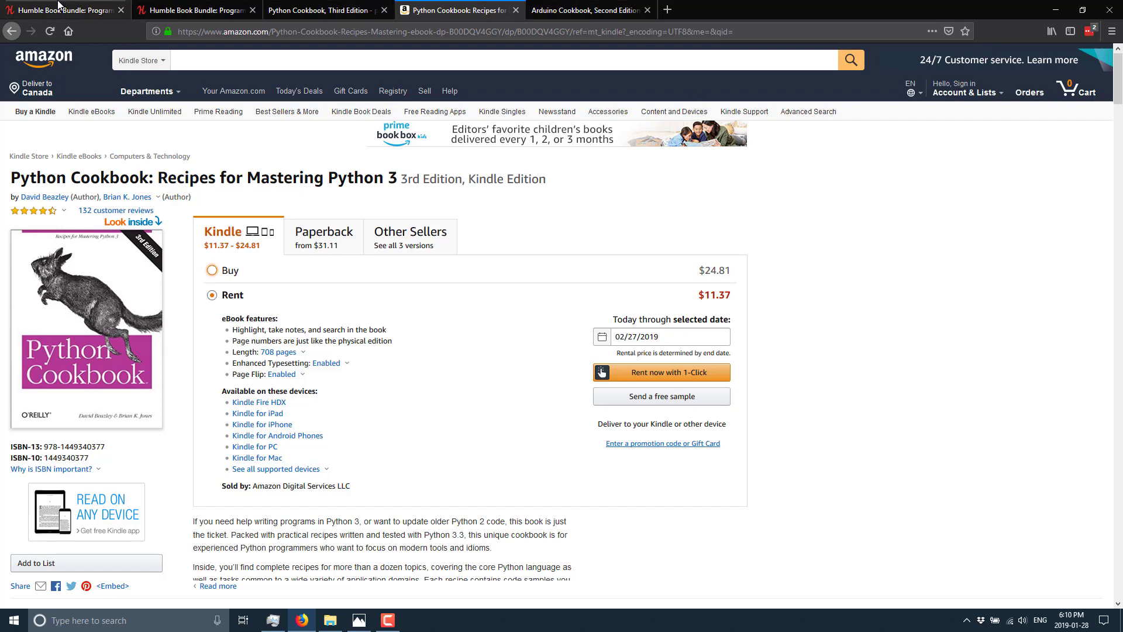
left_click(65, 10)
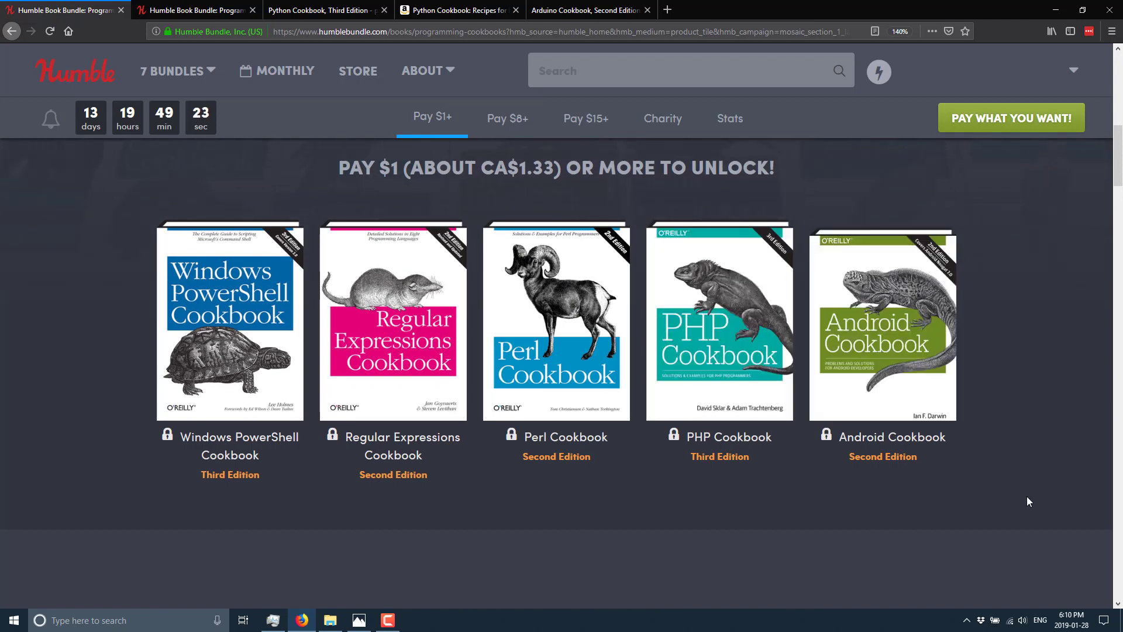
mouse_move(999, 342)
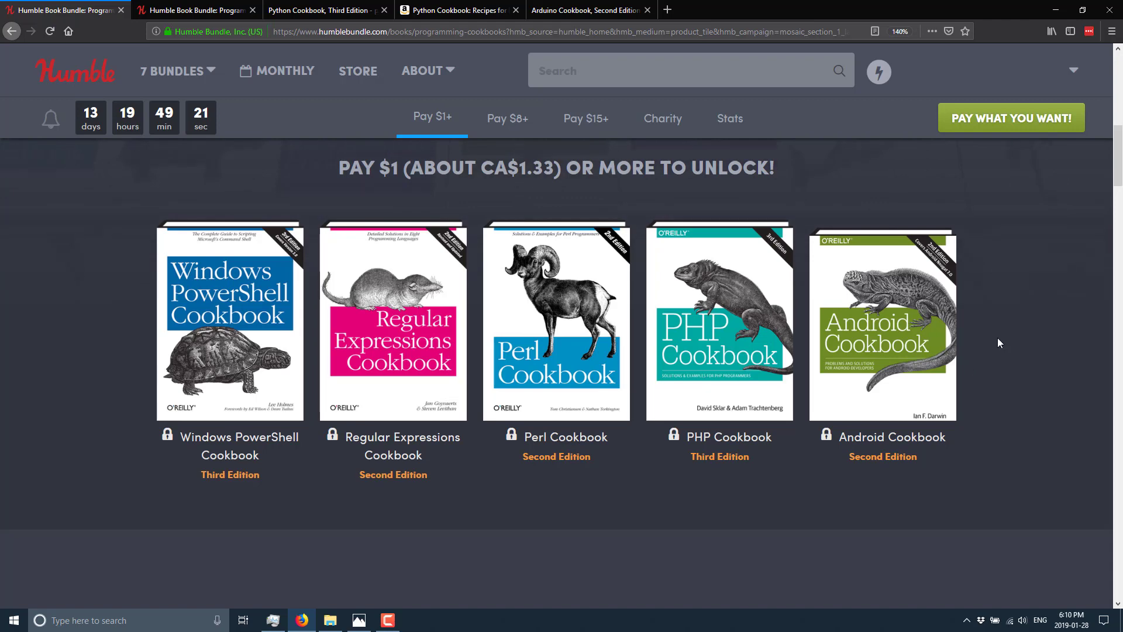
Browse the bundle from the $1 tier to the $15 tier and back to the $8 tier
left_click(507, 117)
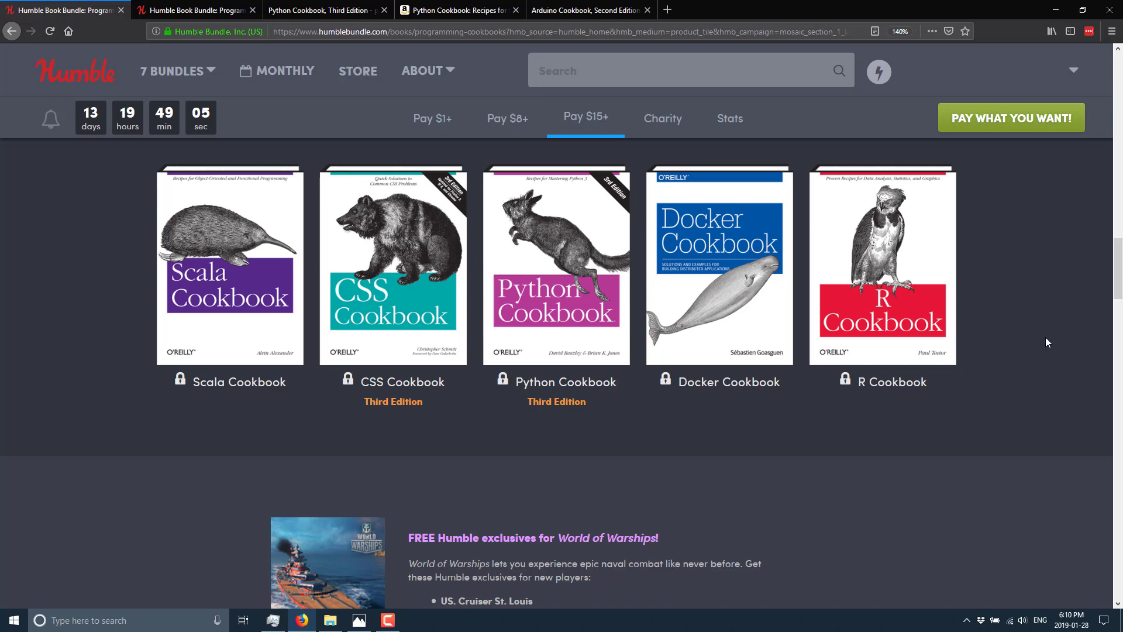
mouse_move(719, 256)
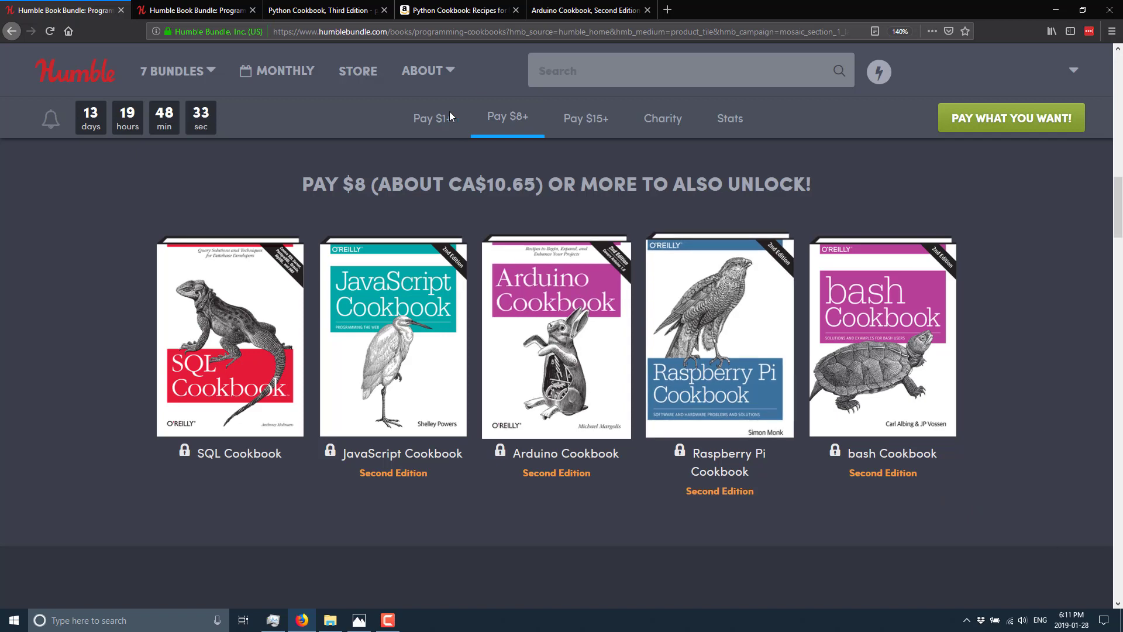
View the Arduino Cookbook PDF cover, then scroll the Humble Bundle page back to the top
left_click(587, 10)
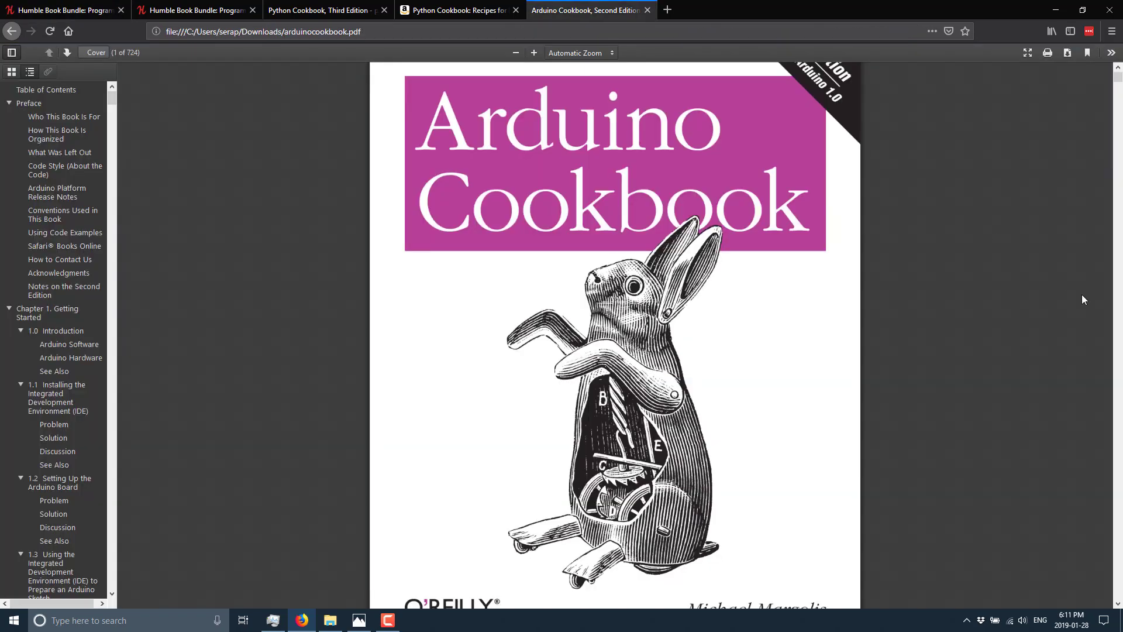
mouse_move(987, 440)
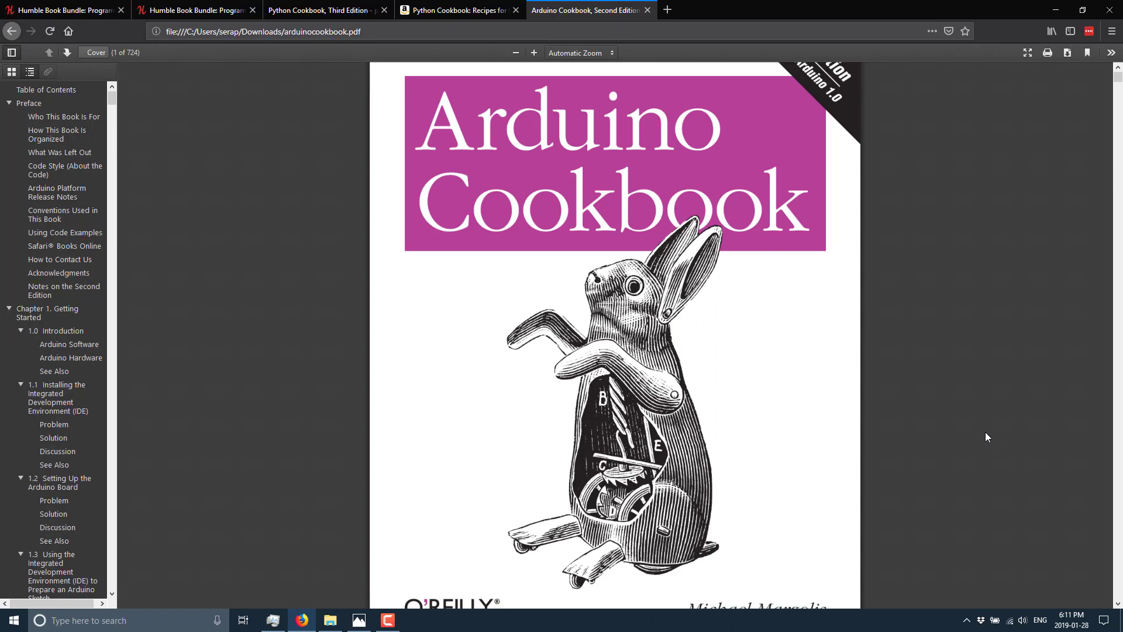
mouse_move(750, 379)
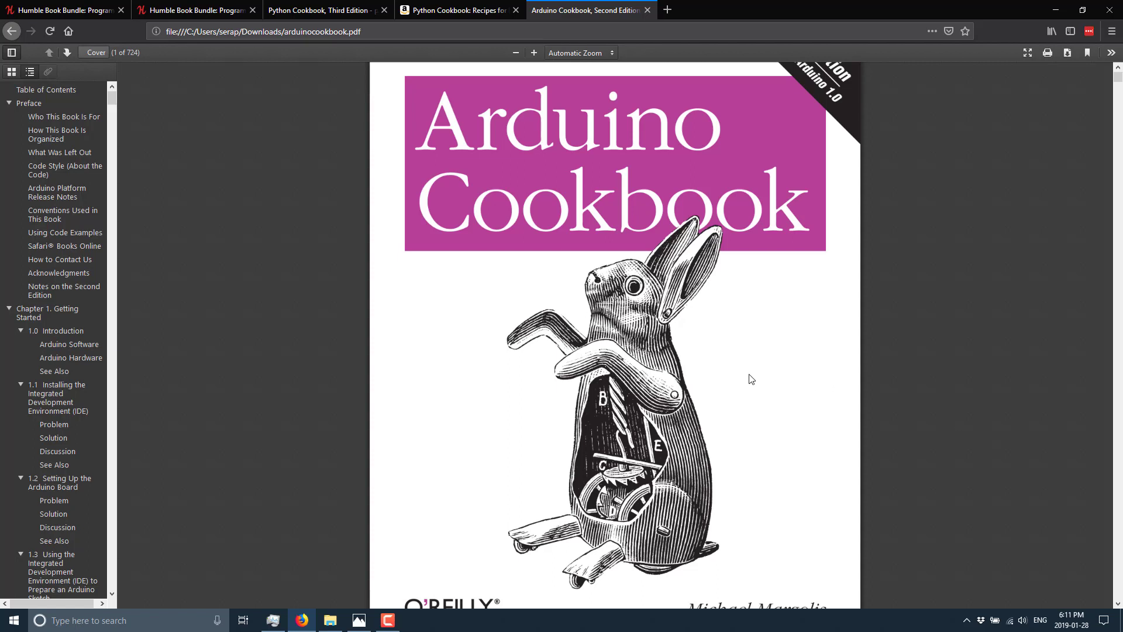
mouse_move(566, 258)
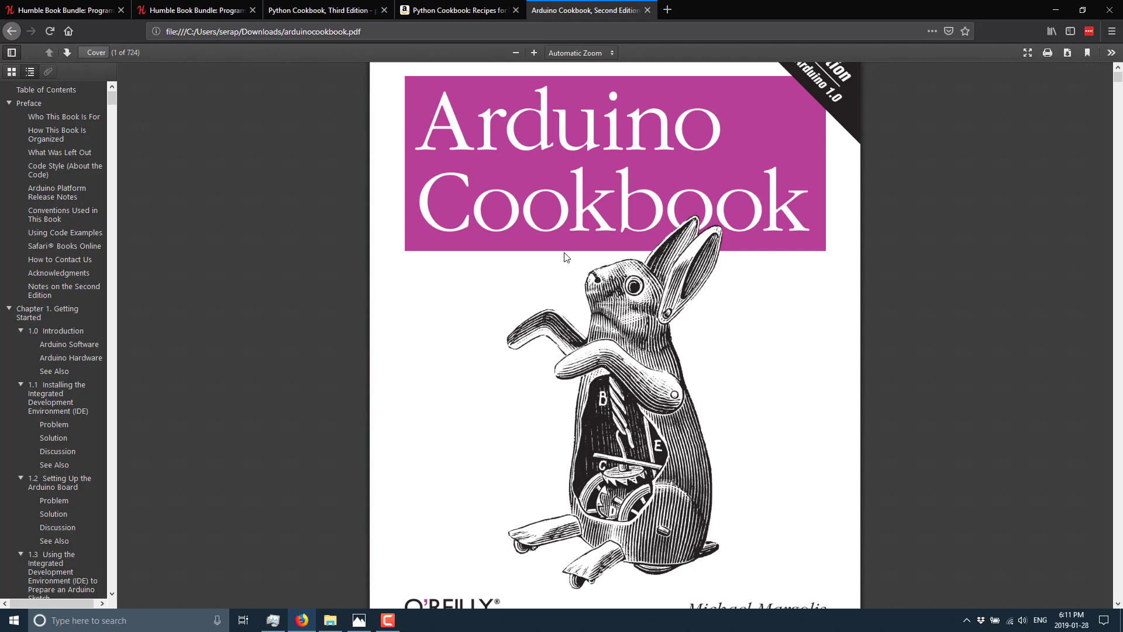
left_click(64, 10)
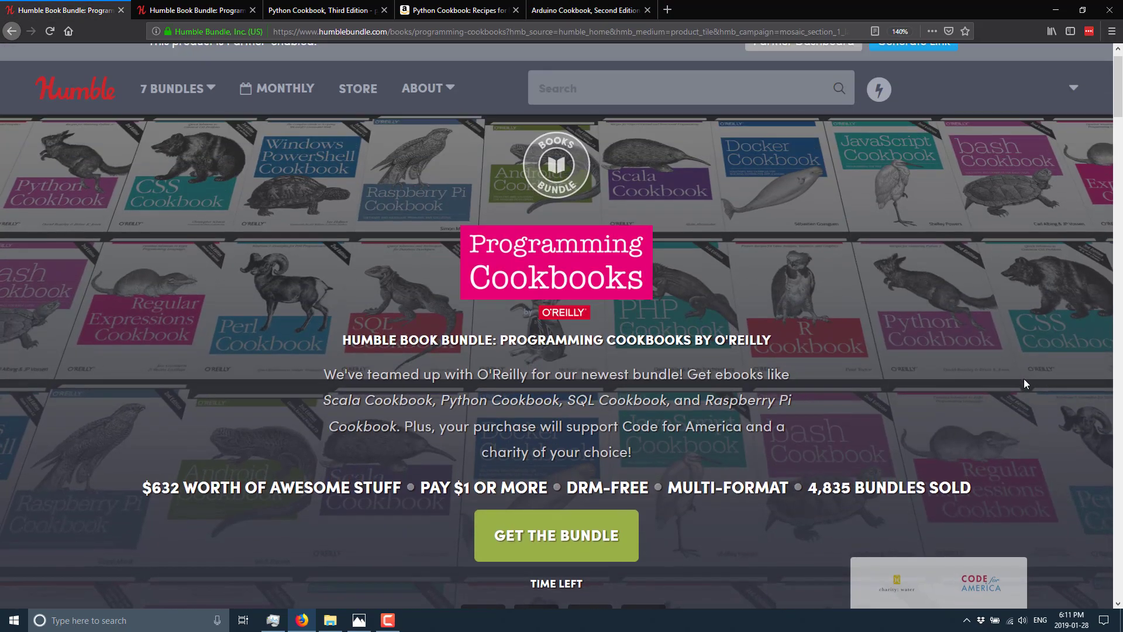
scroll("up", 3)
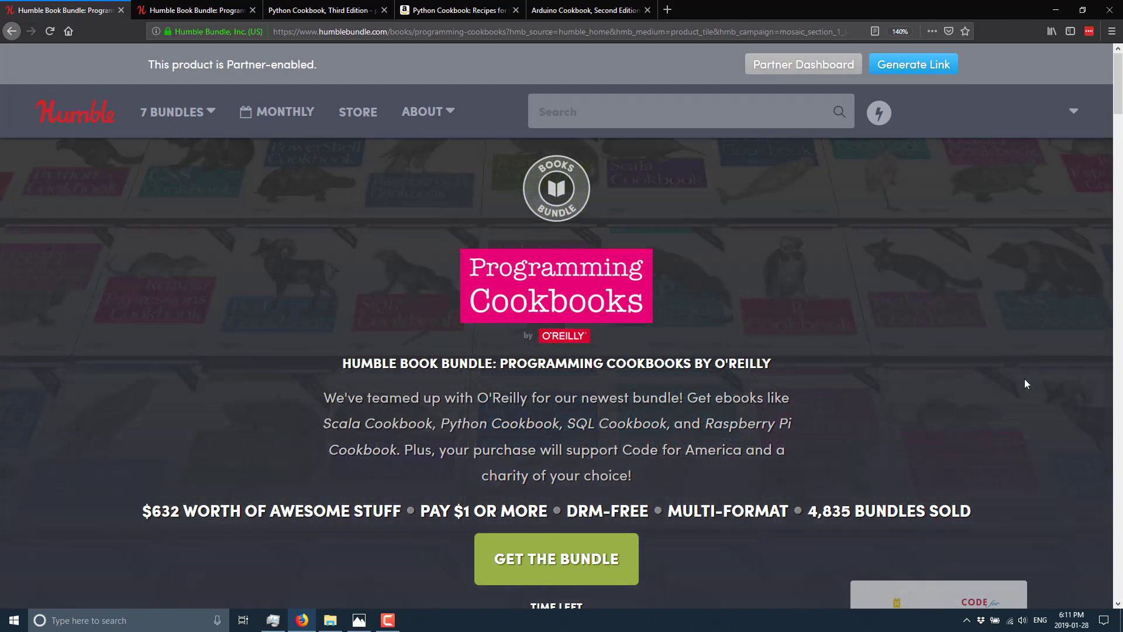